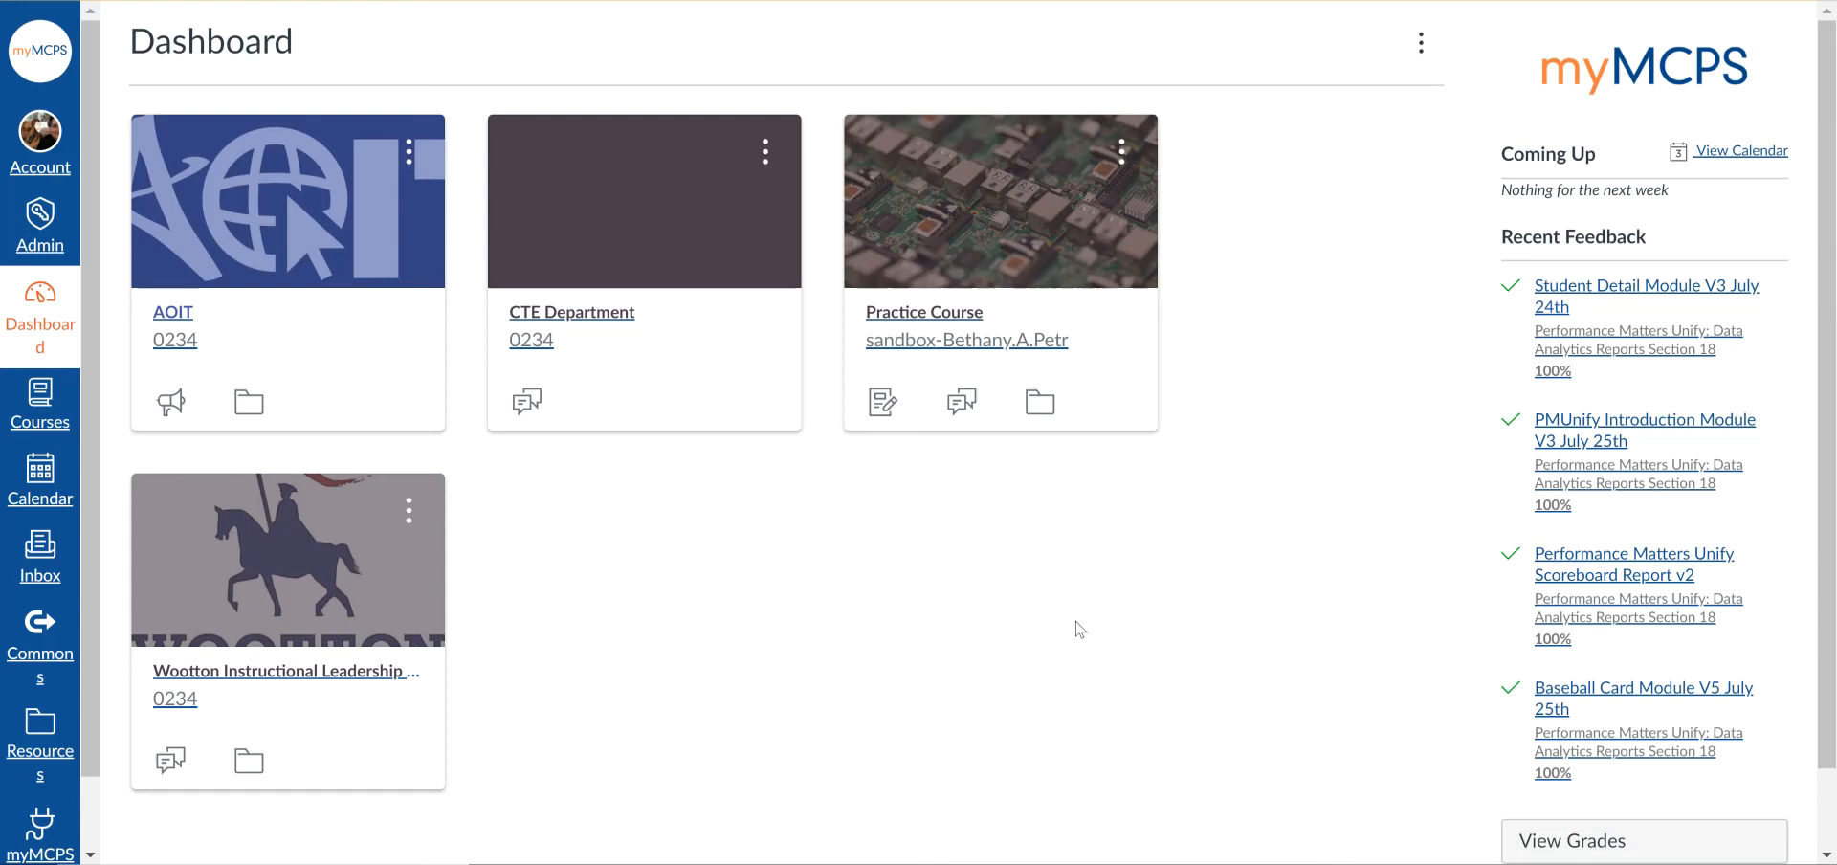
{"action": "mouse_move", "coordinate": [512, 255]}
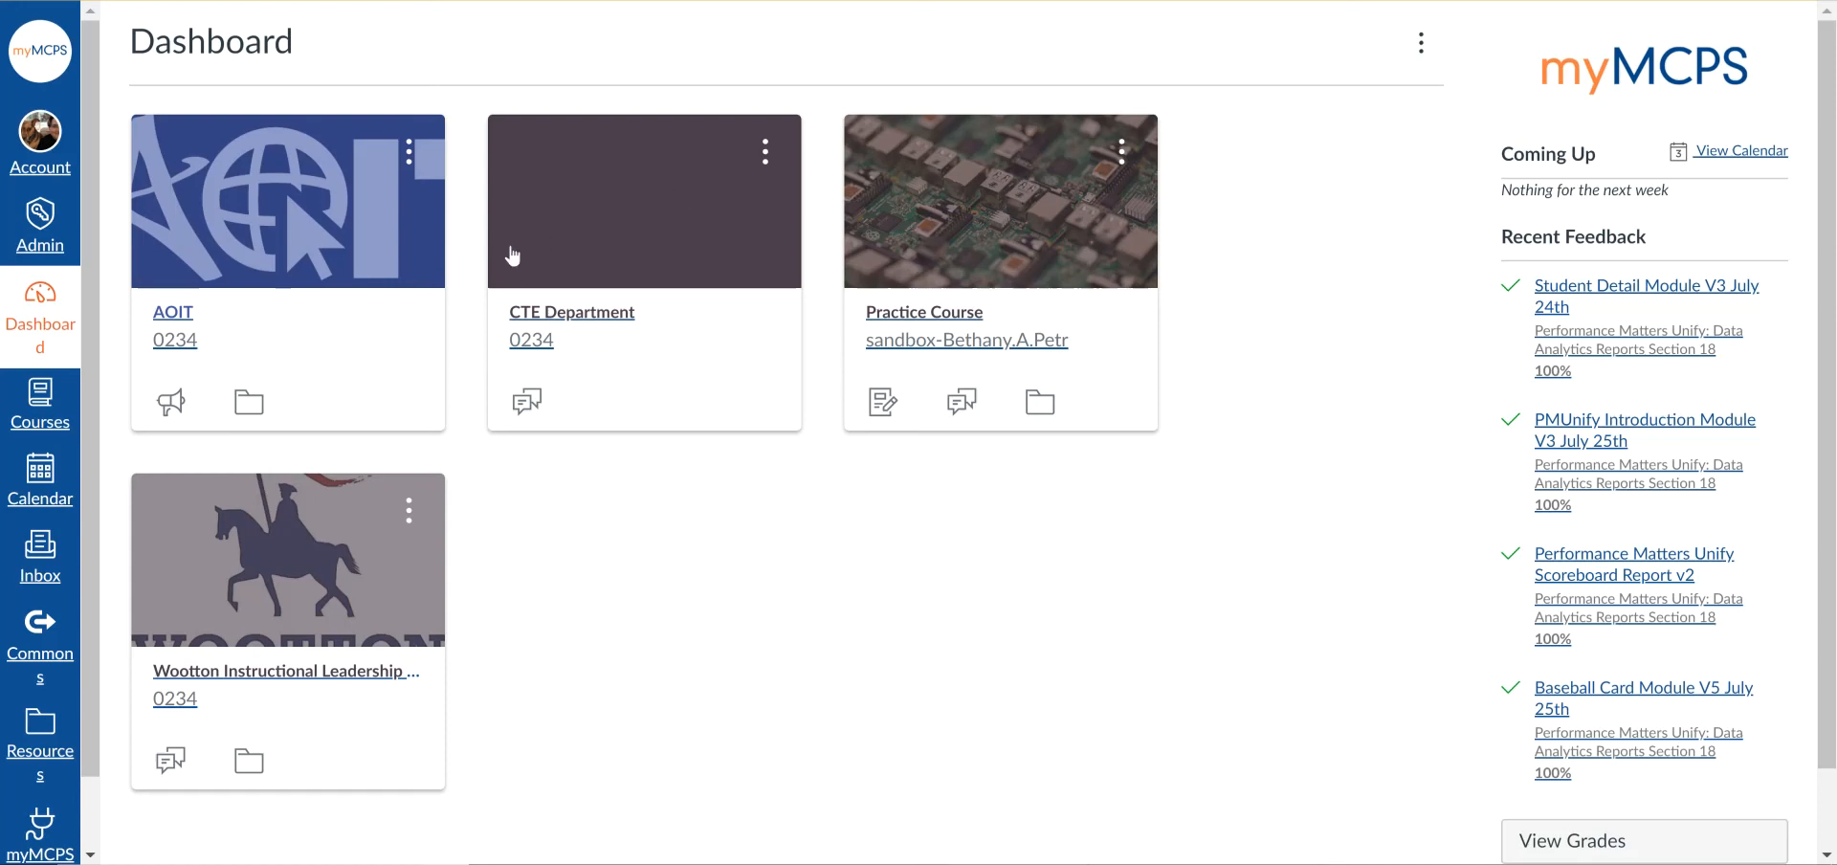
Step: Open the CTE Department course from its card on the Dashboard
{"action": "left_click", "coordinate": [571, 312]}
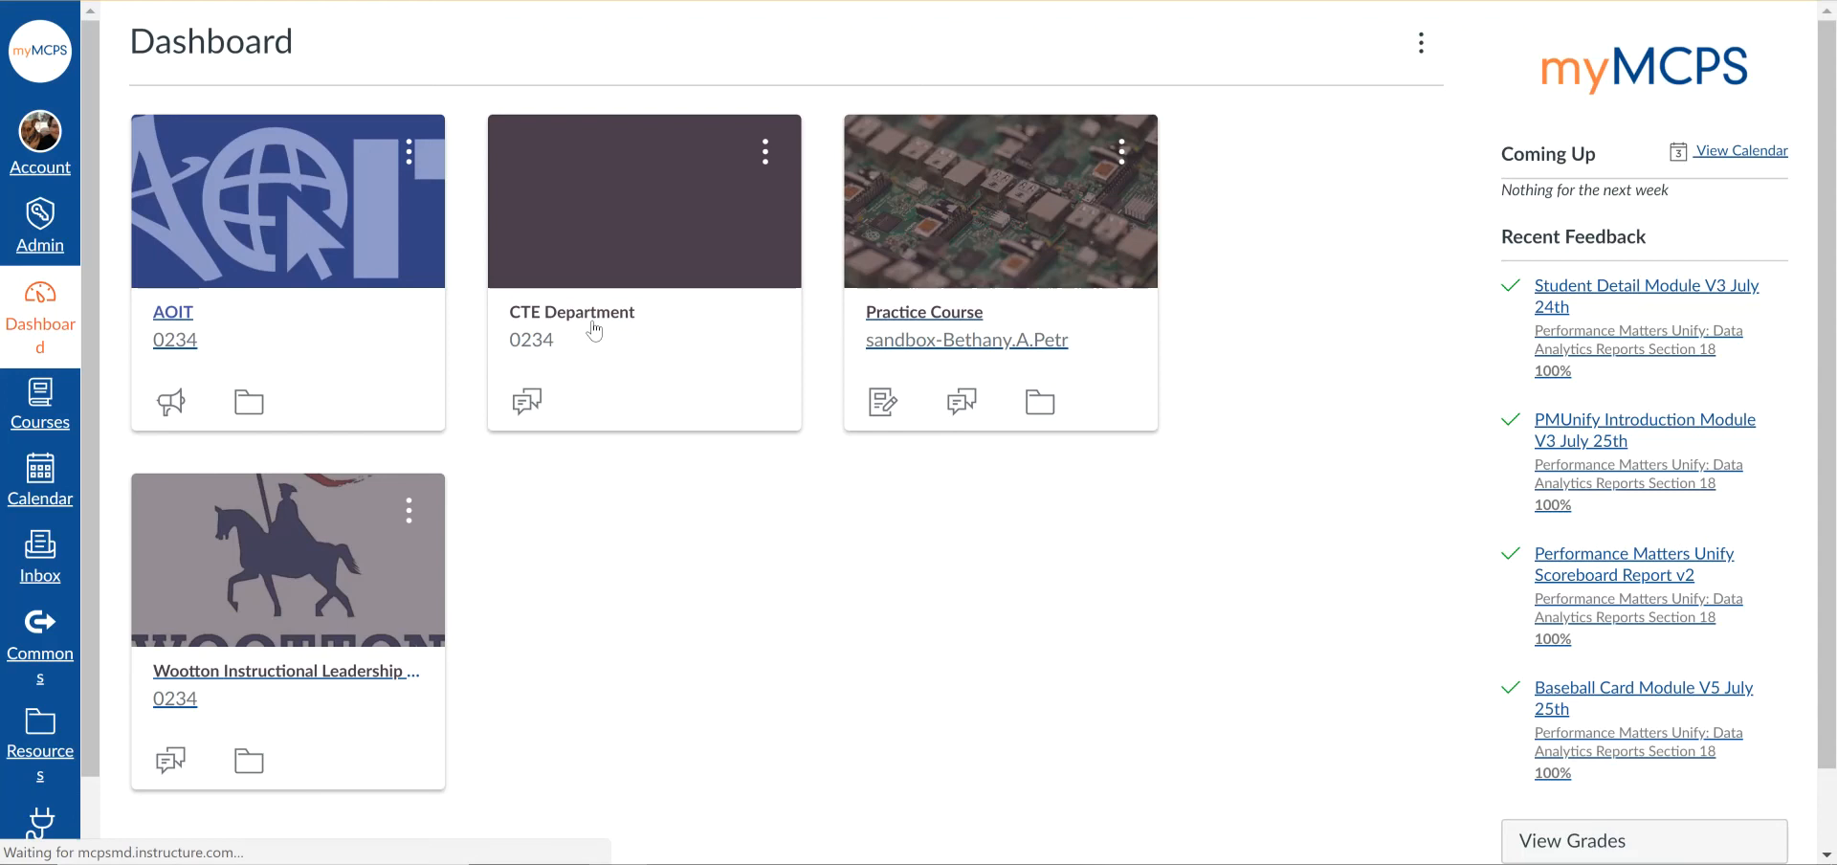
{"action": "left_click", "coordinate": [570, 312]}
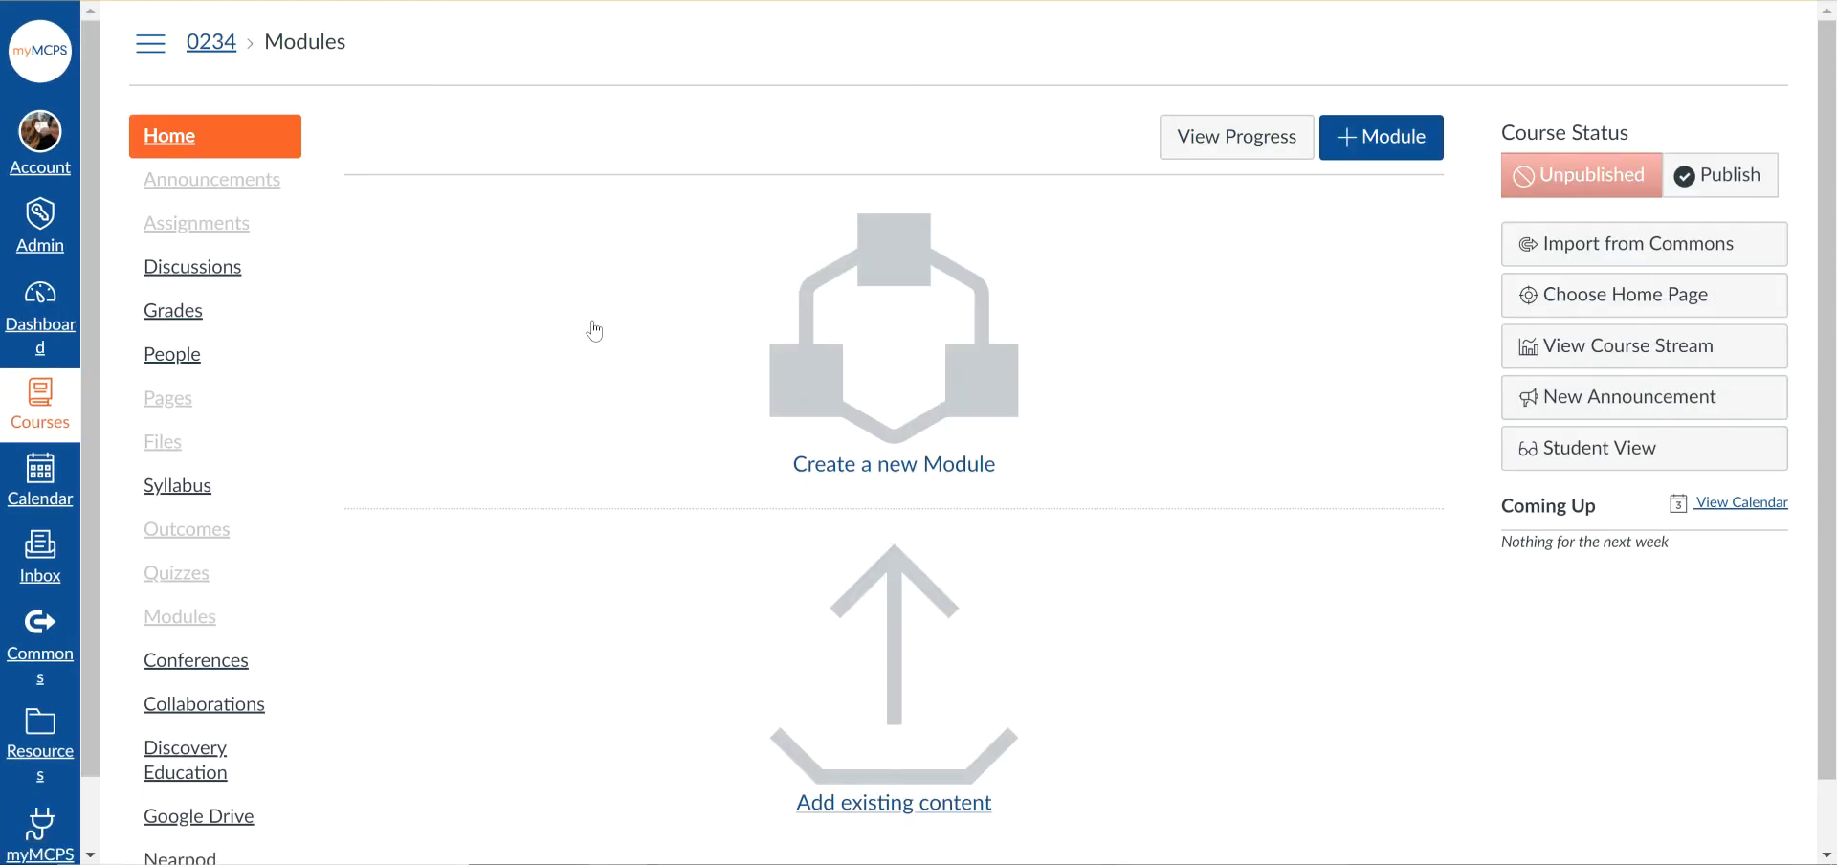
{"action": "mouse_move", "coordinate": [604, 313]}
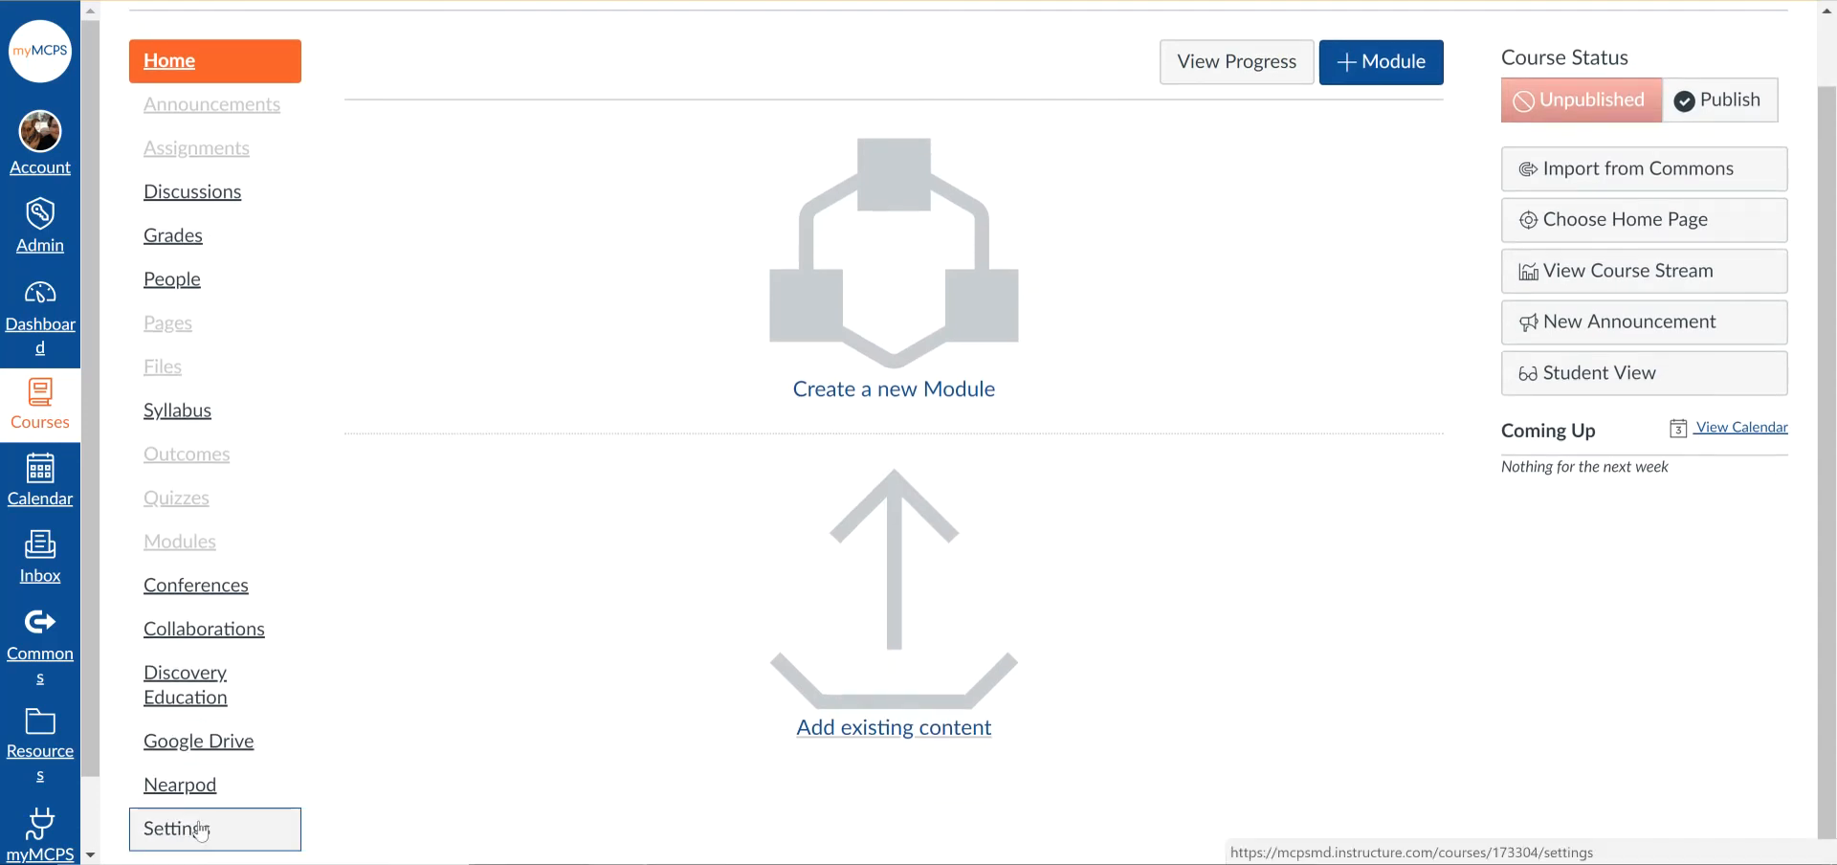
Step: In course Settings, bring up the Choose Image picker for the course image
{"action": "left_click", "coordinate": [215, 829]}
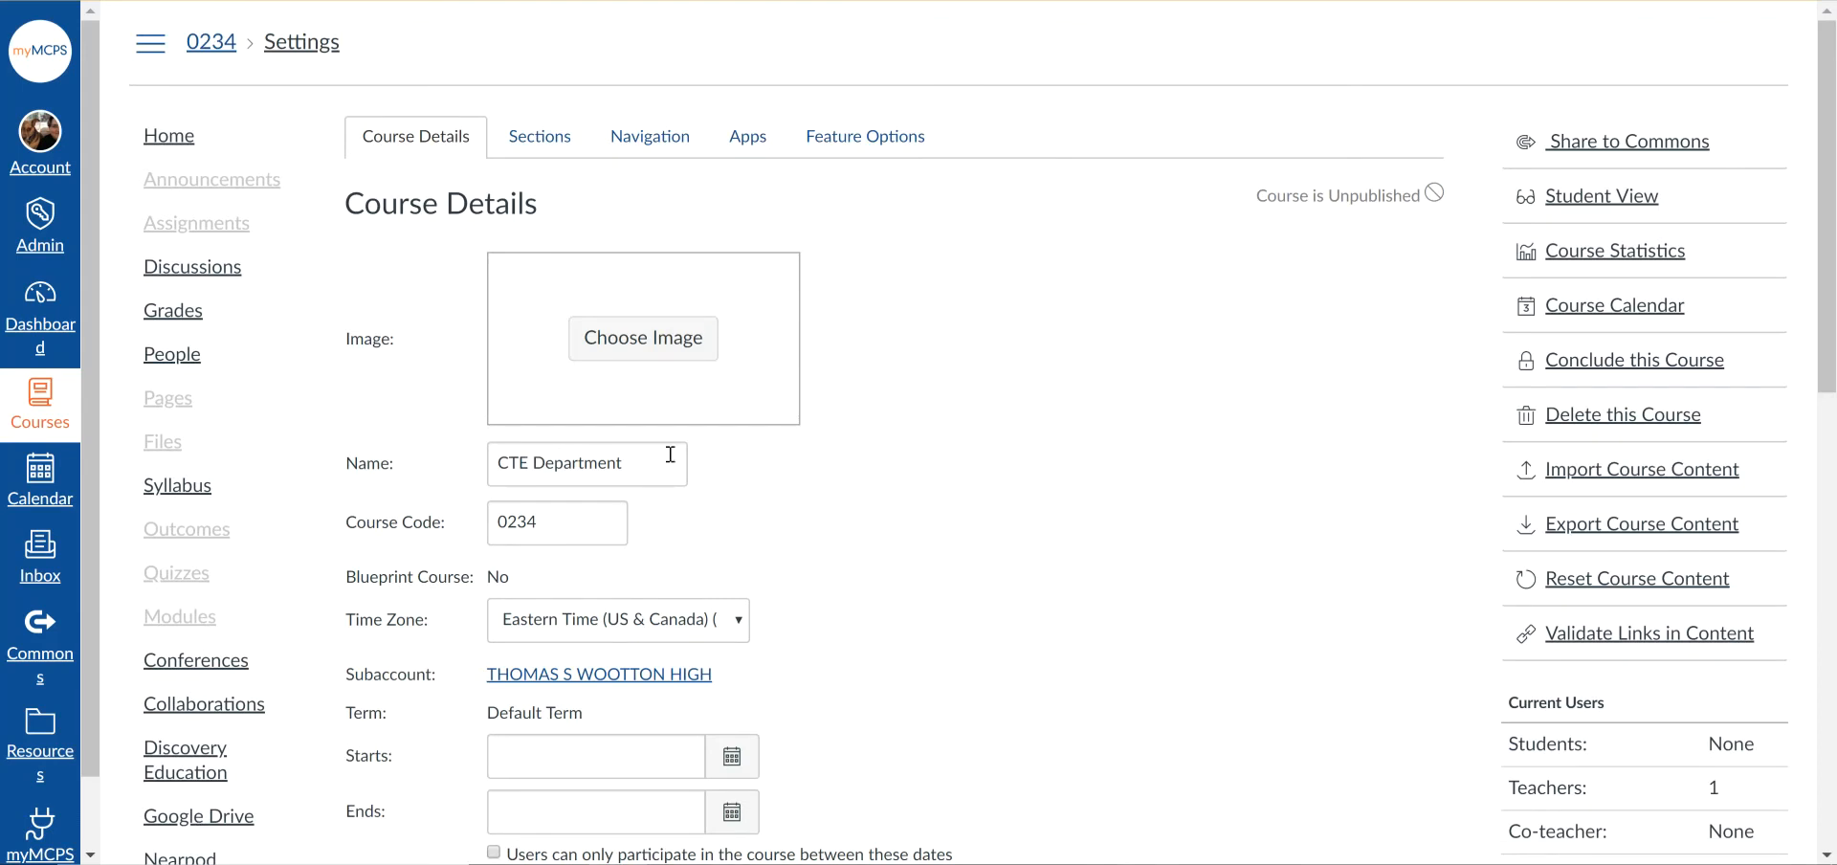
{"action": "left_click", "coordinate": [585, 463]}
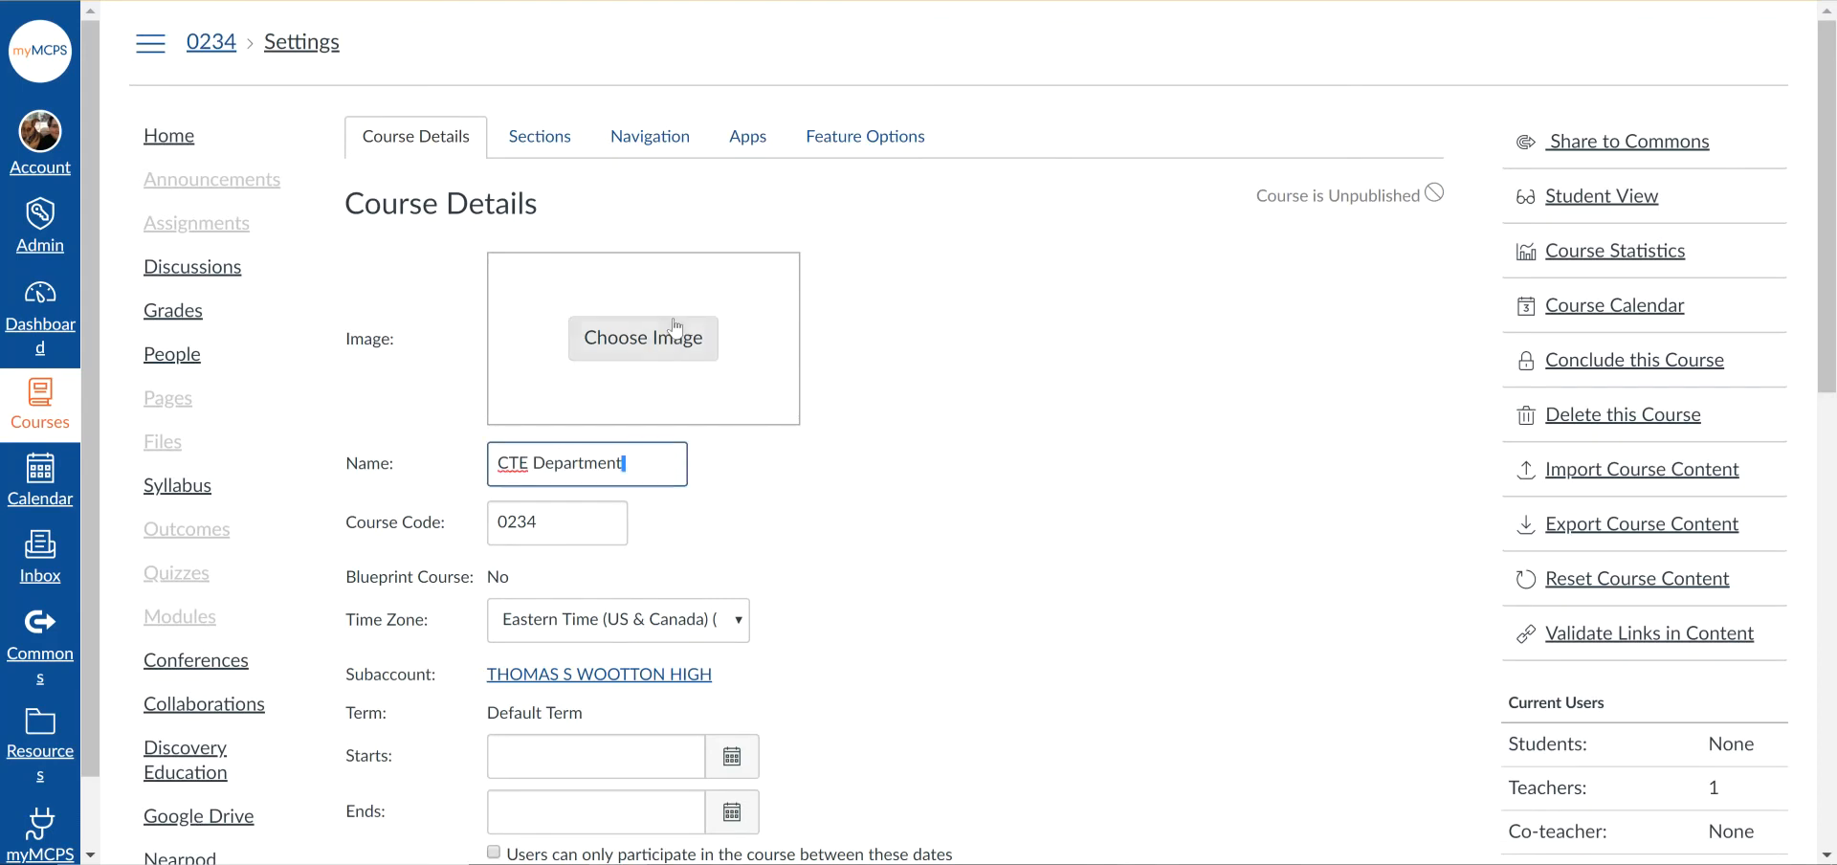
{"action": "left_click", "coordinate": [642, 337]}
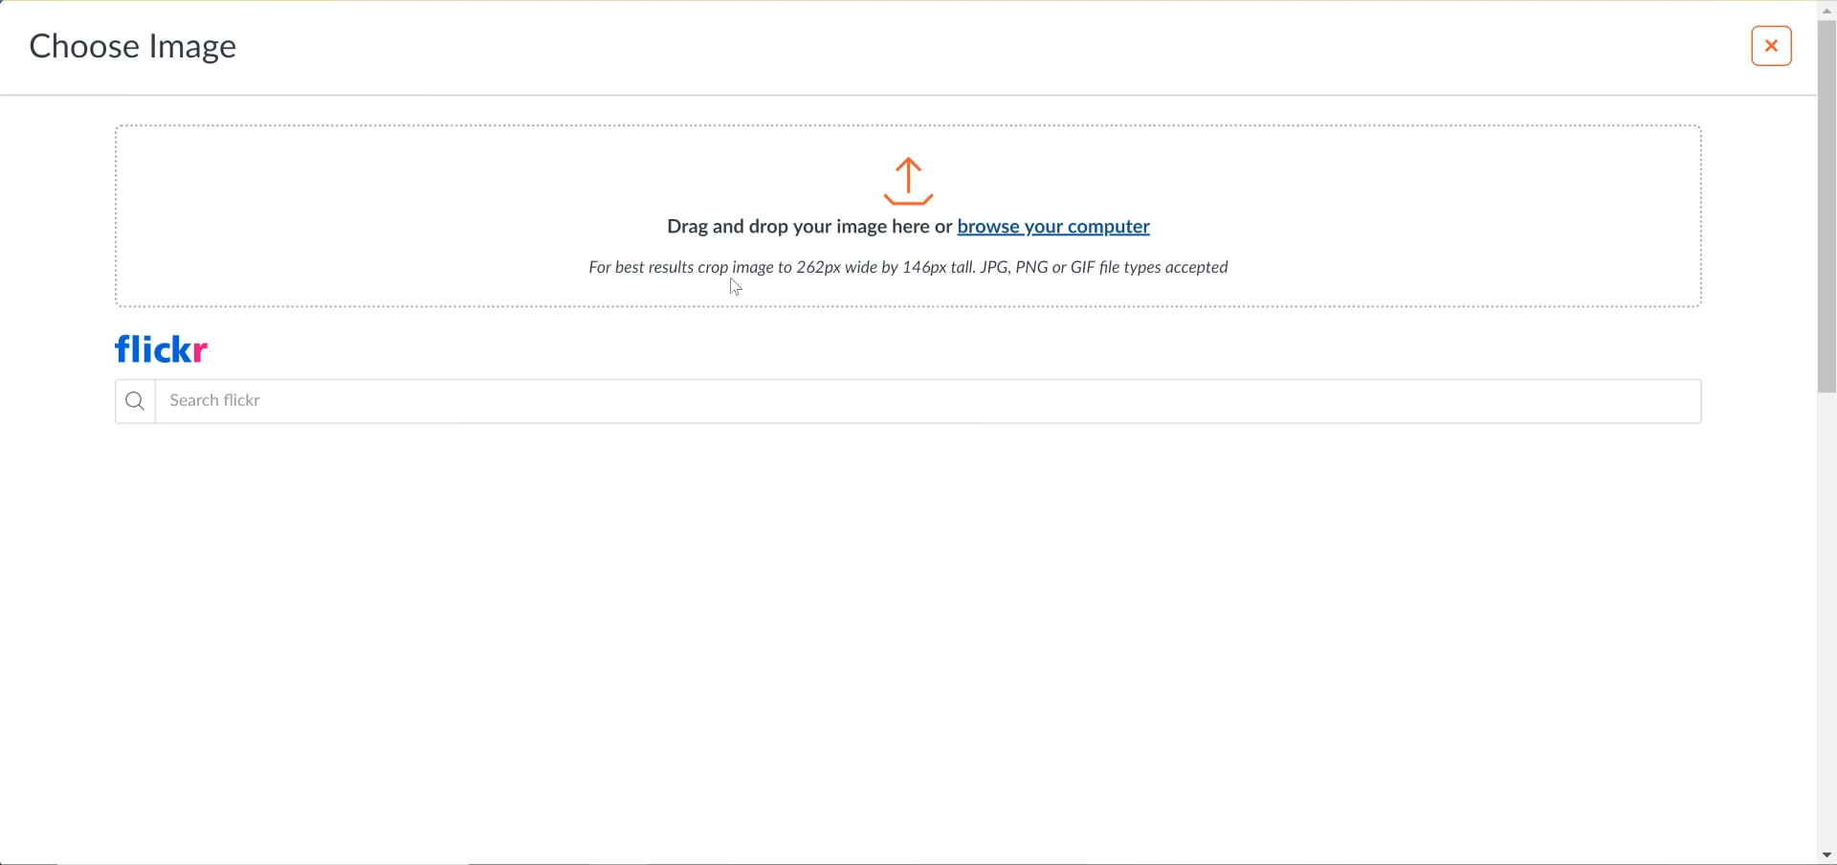
Step: Upload the adalovelace picture from the Pictures folder as the course image
{"action": "left_click", "coordinate": [1053, 226]}
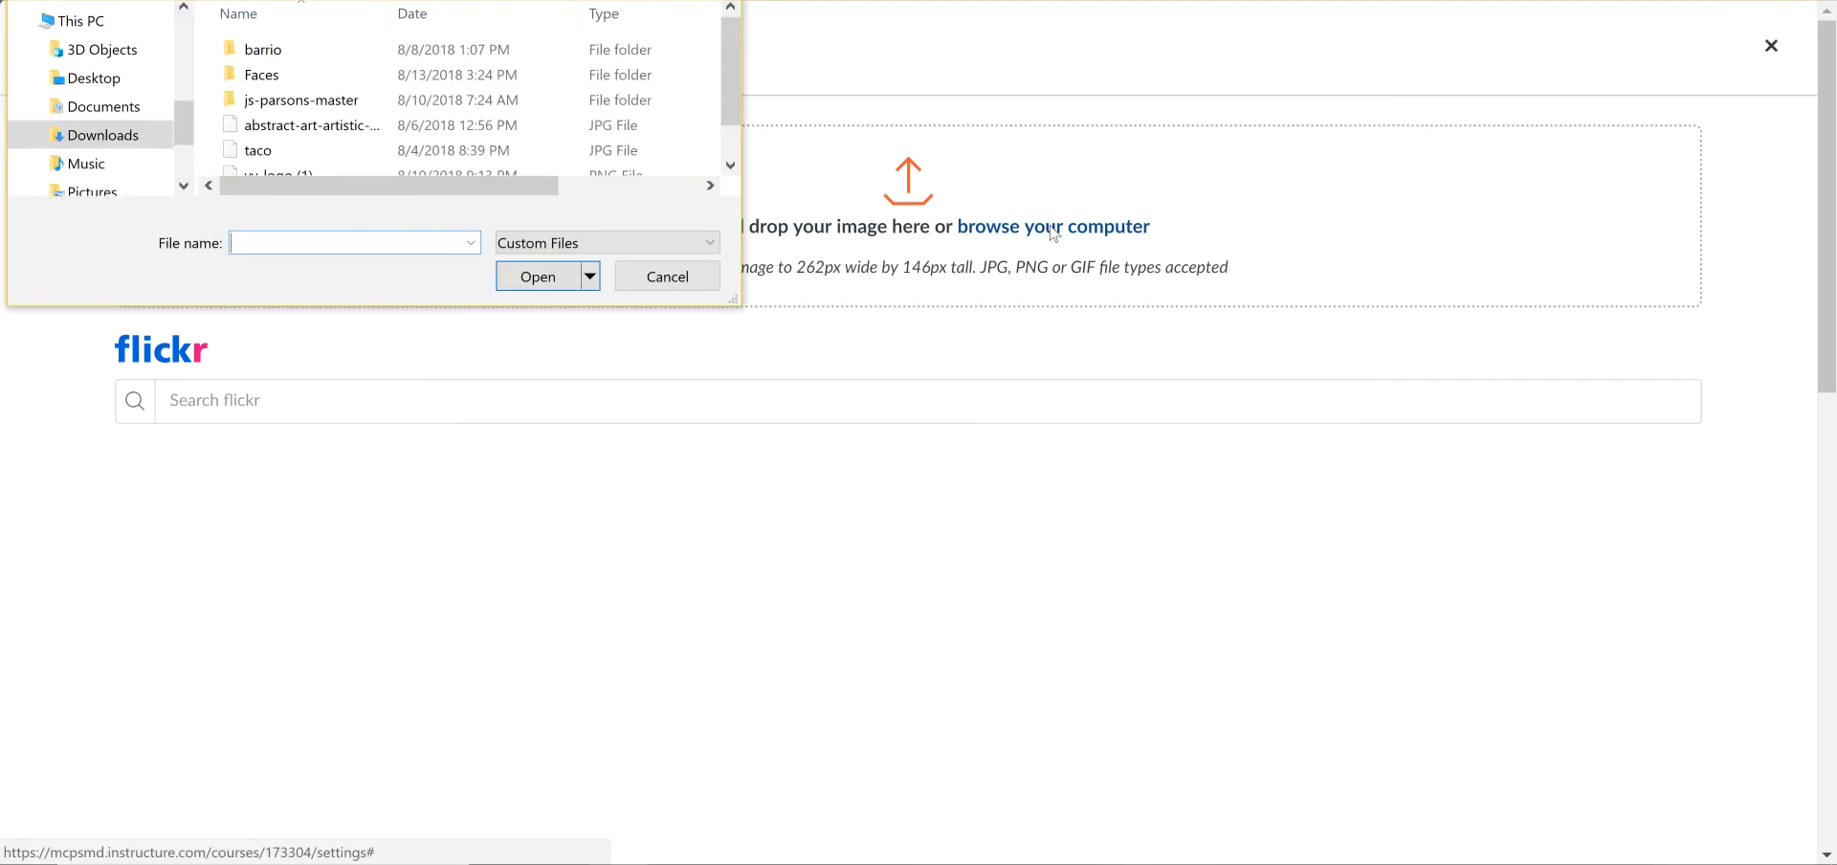
{"action": "scroll", "scroll_direction": "down", "scroll_amount": 3}
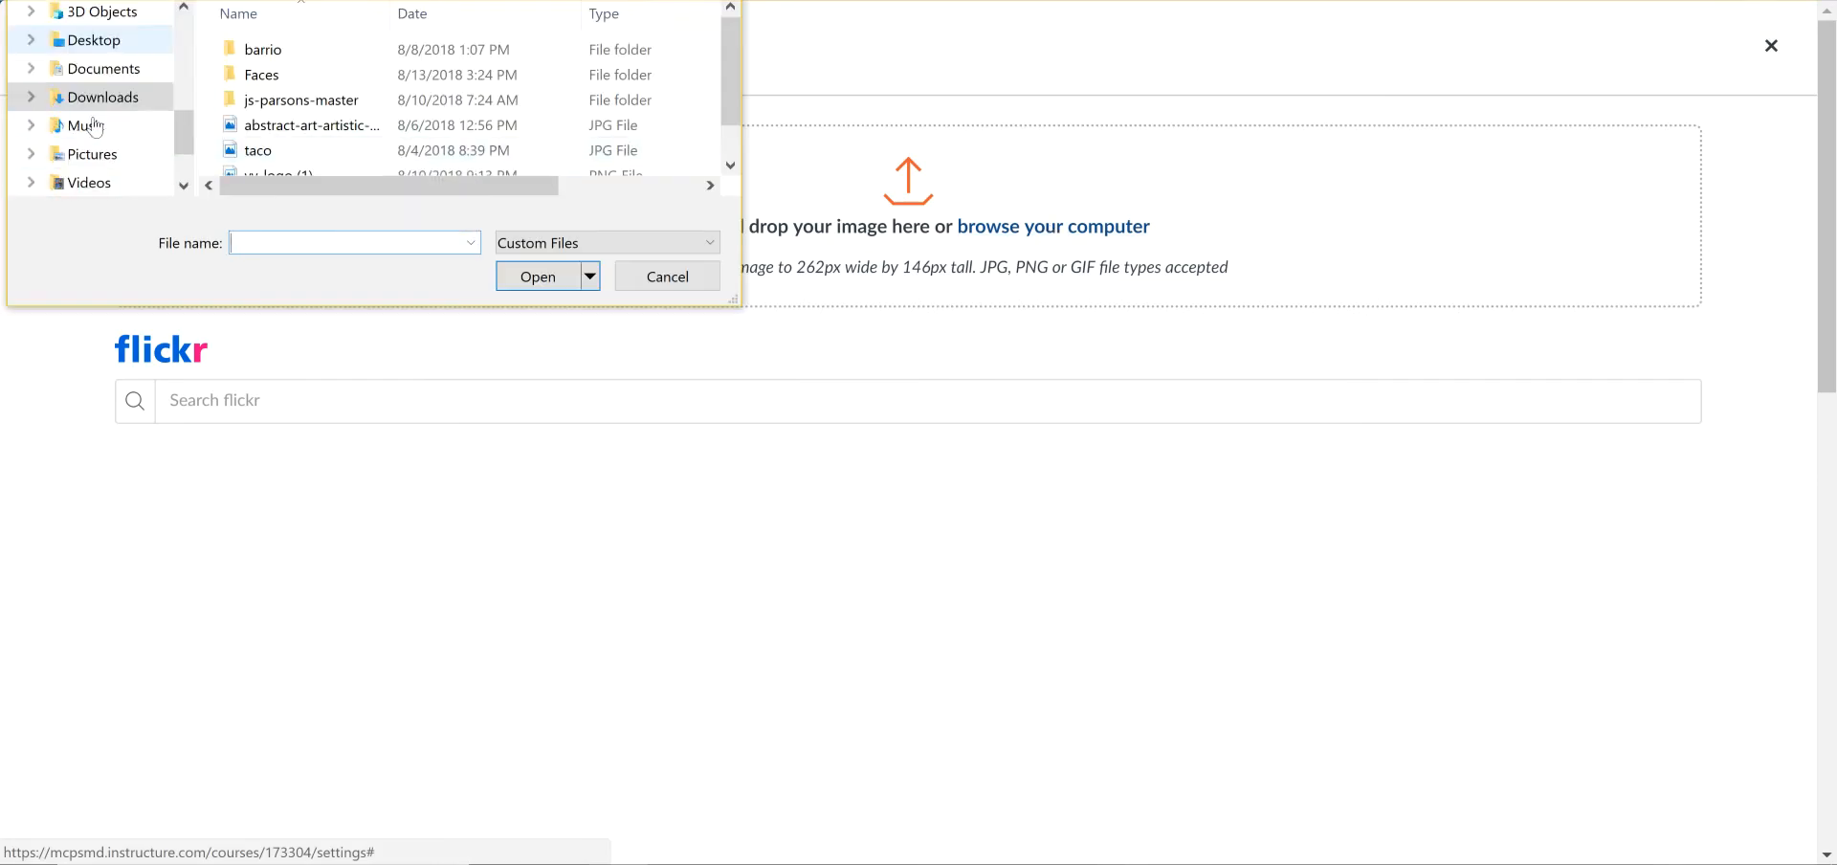
{"action": "left_click", "coordinate": [90, 153]}
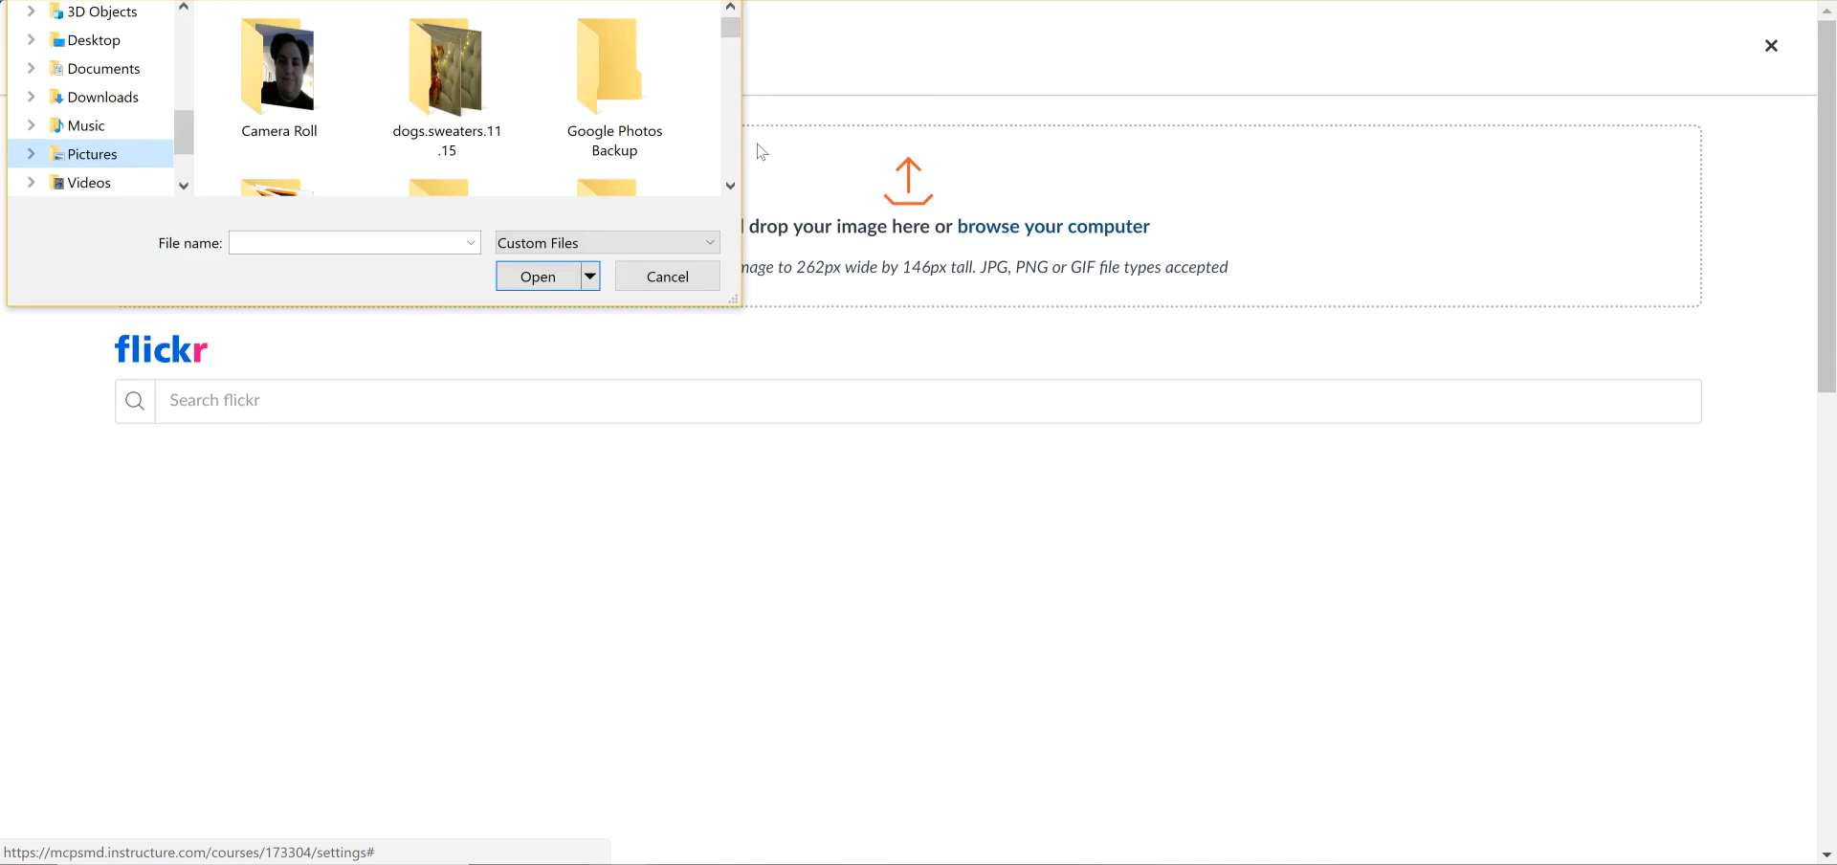
{"action": "scroll", "scroll_direction": "down", "scroll_amount": 3}
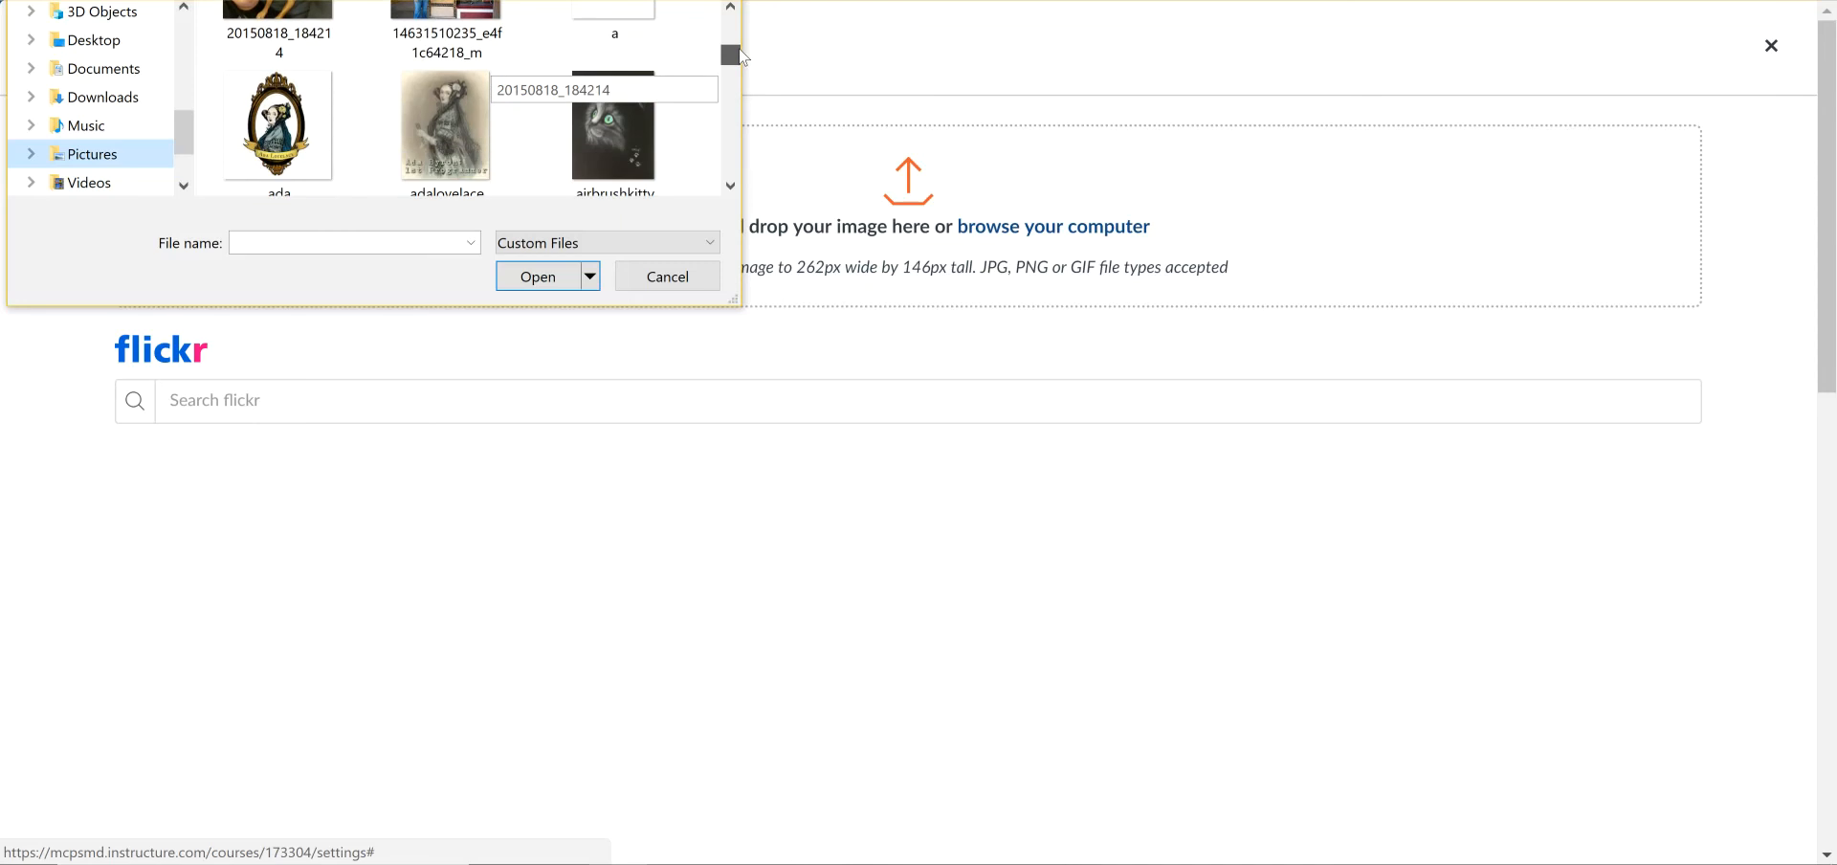
{"action": "scroll", "scroll_direction": "down", "scroll_amount": 3}
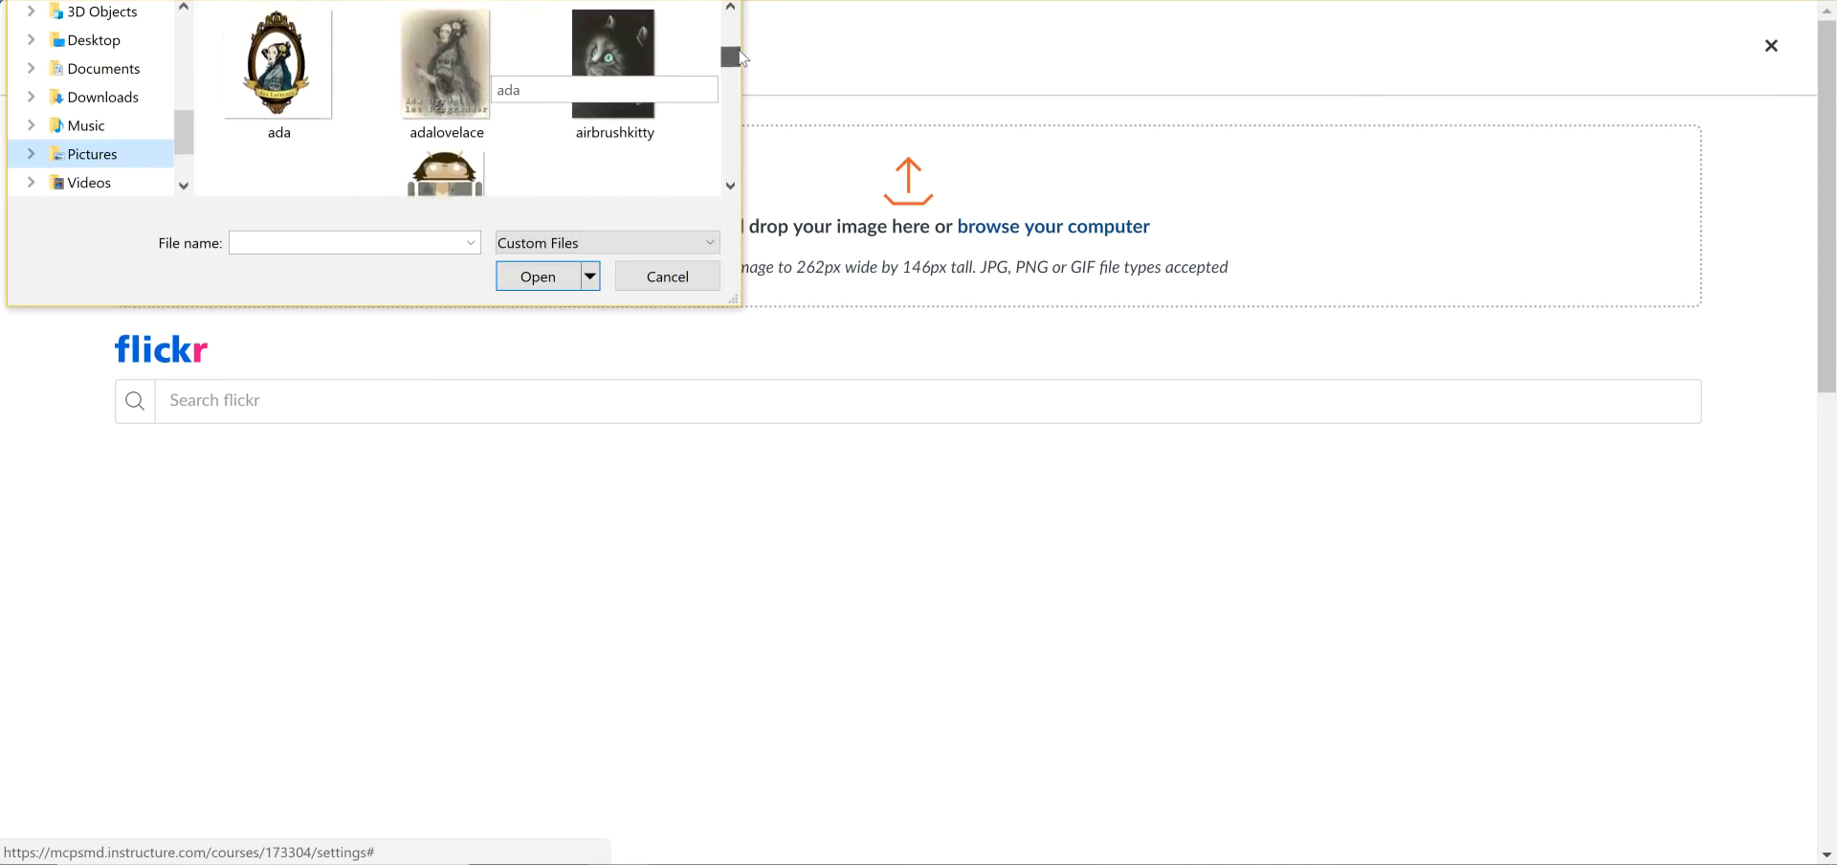
{"action": "left_click", "coordinate": [667, 276]}
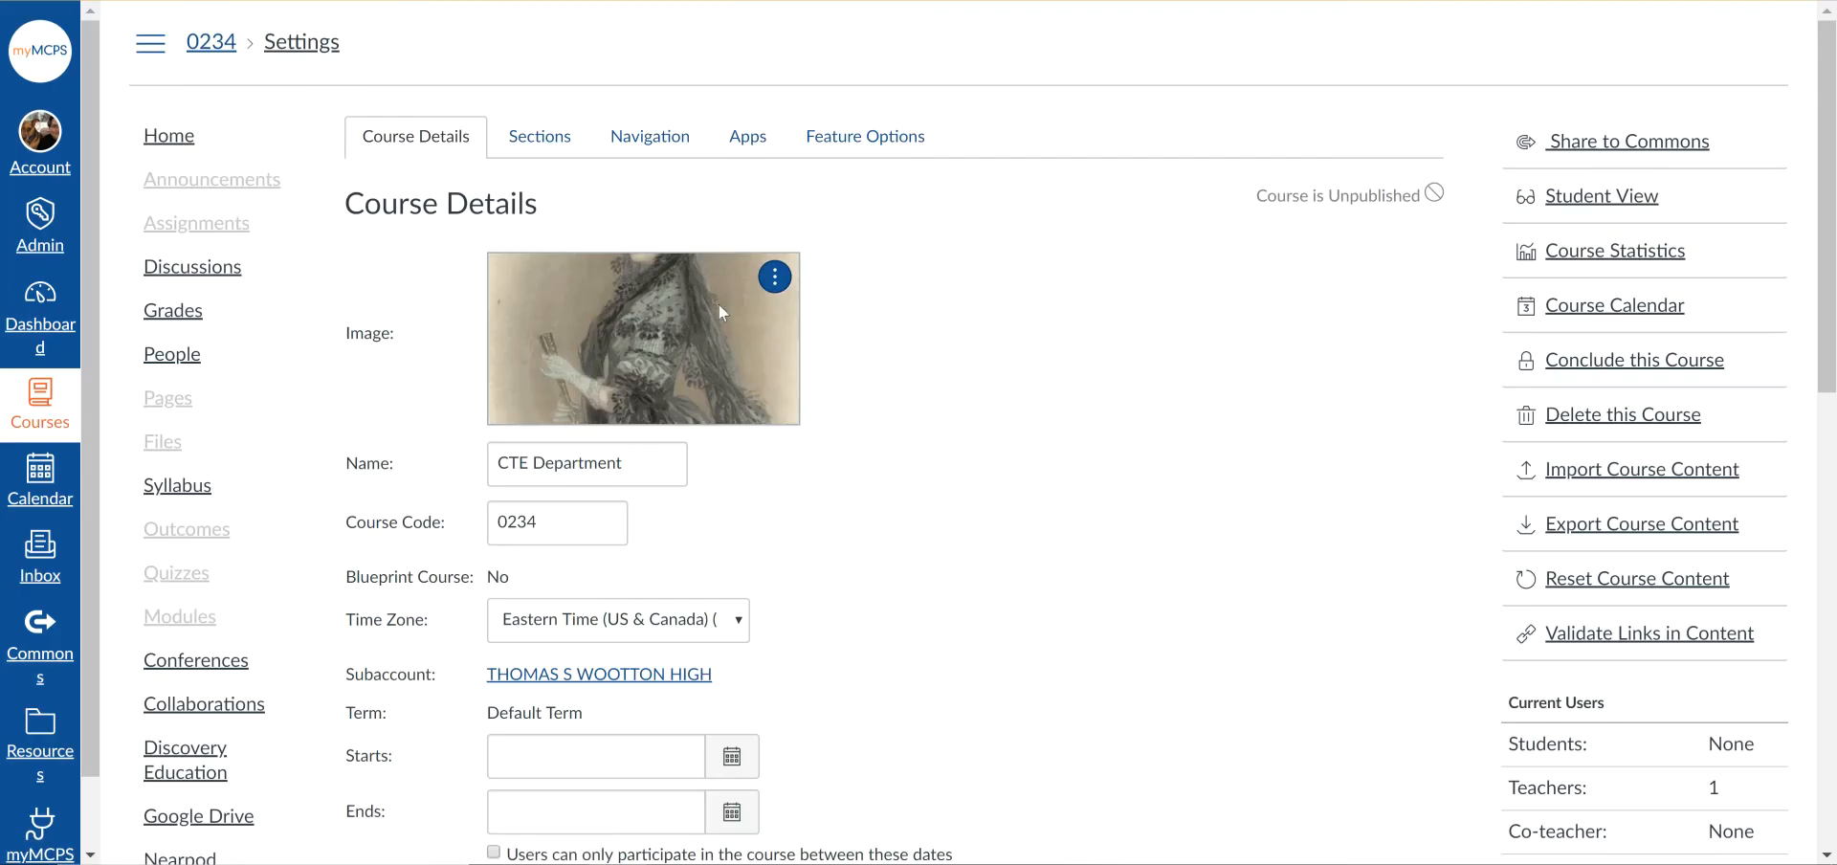
{"action": "mouse_move", "coordinate": [717, 418]}
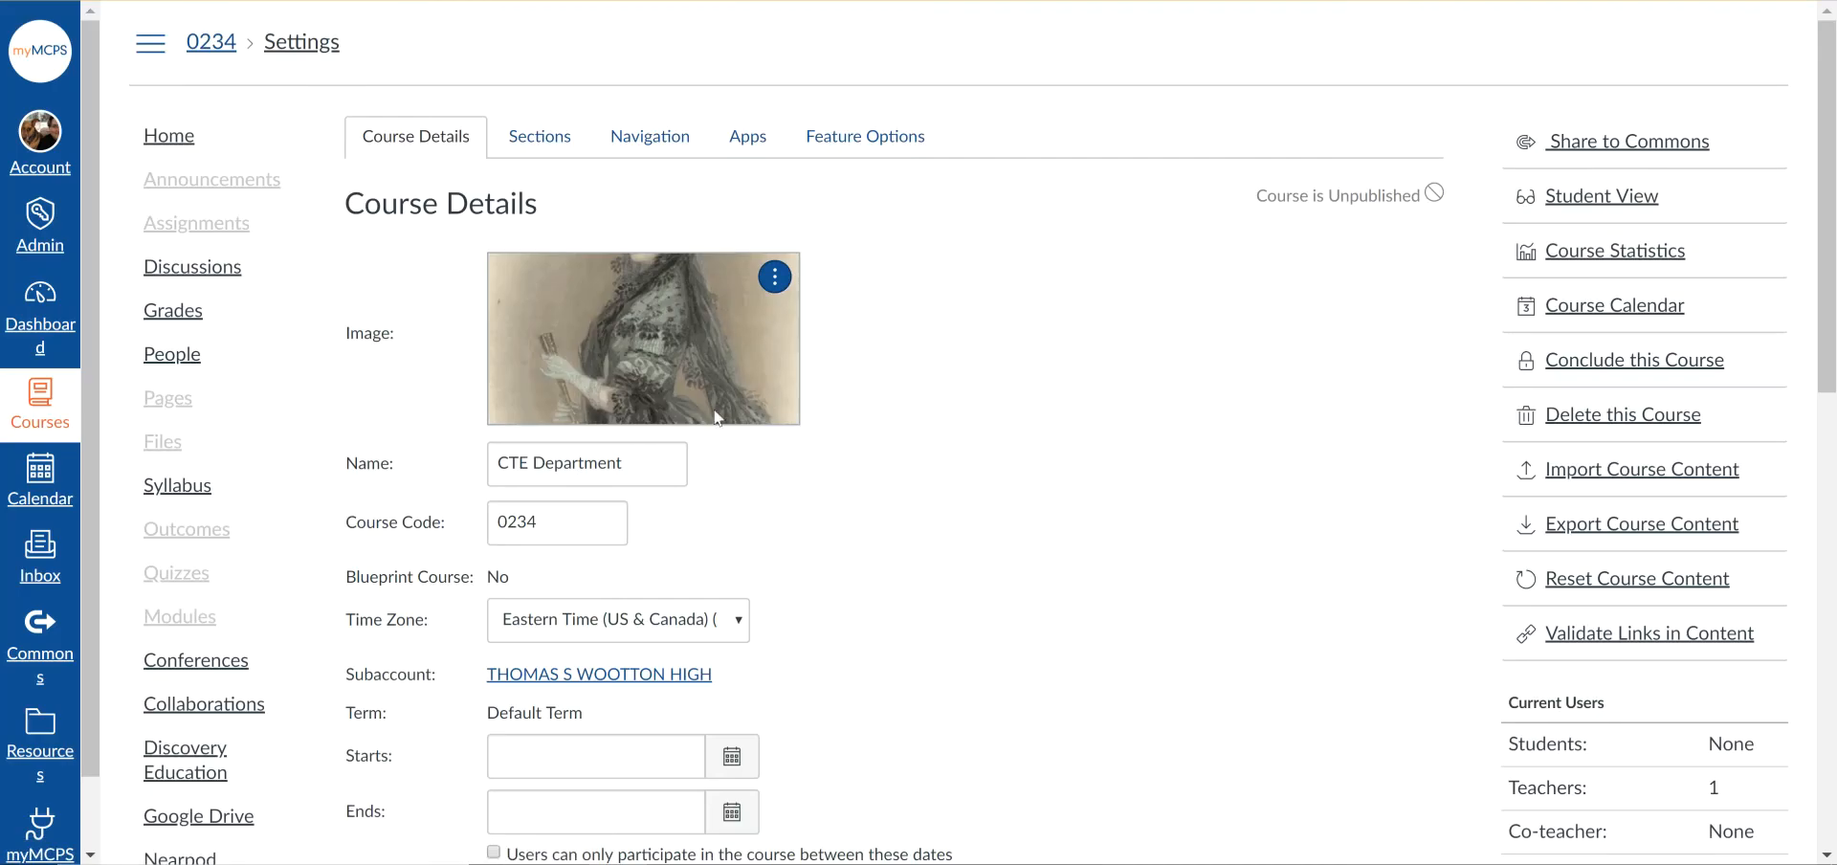
{"action": "scroll", "scroll_direction": "down", "scroll_amount": 3}
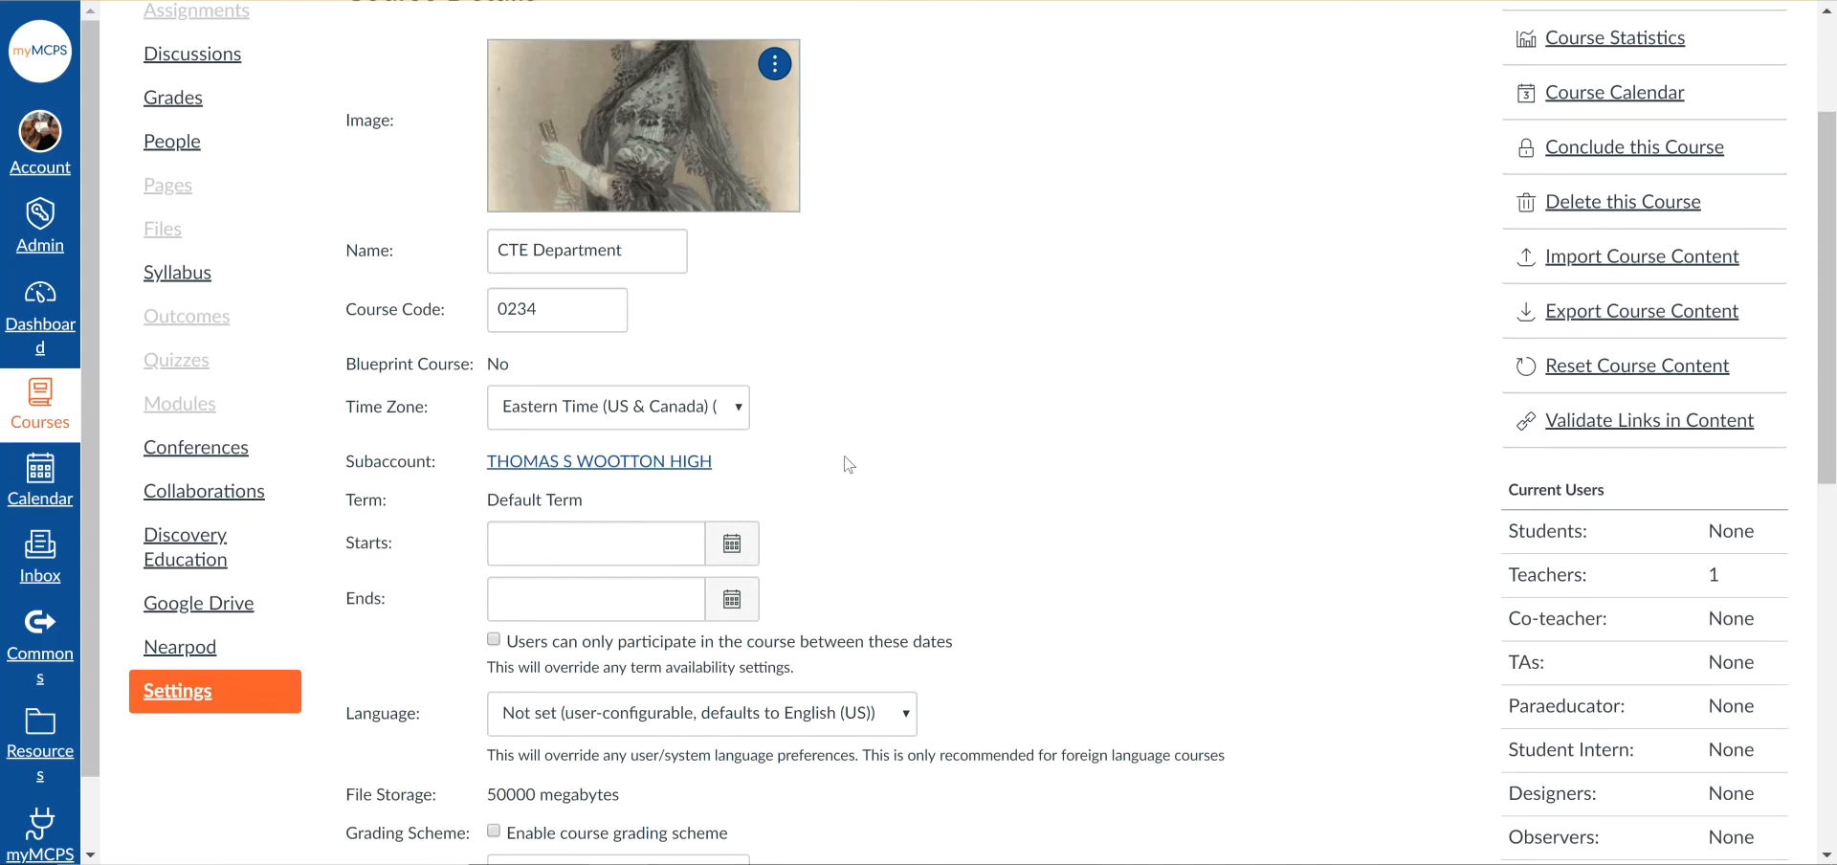
{"action": "scroll", "scroll_direction": "down", "scroll_amount": 3}
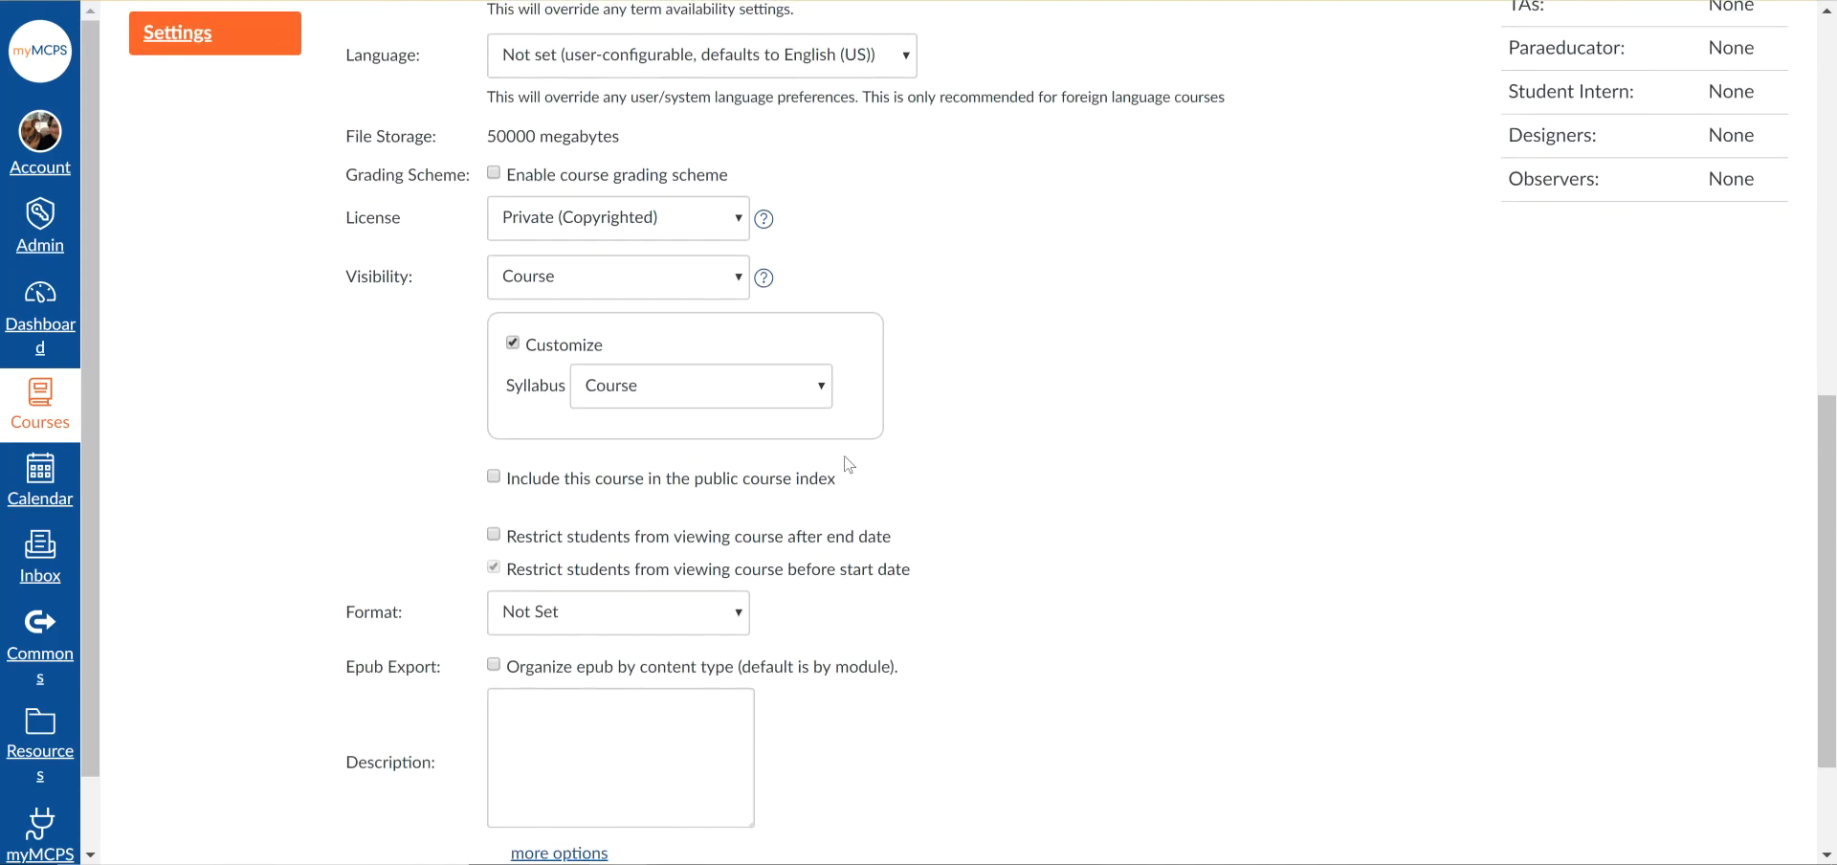
{"action": "scroll", "scroll_direction": "down", "scroll_amount": 3}
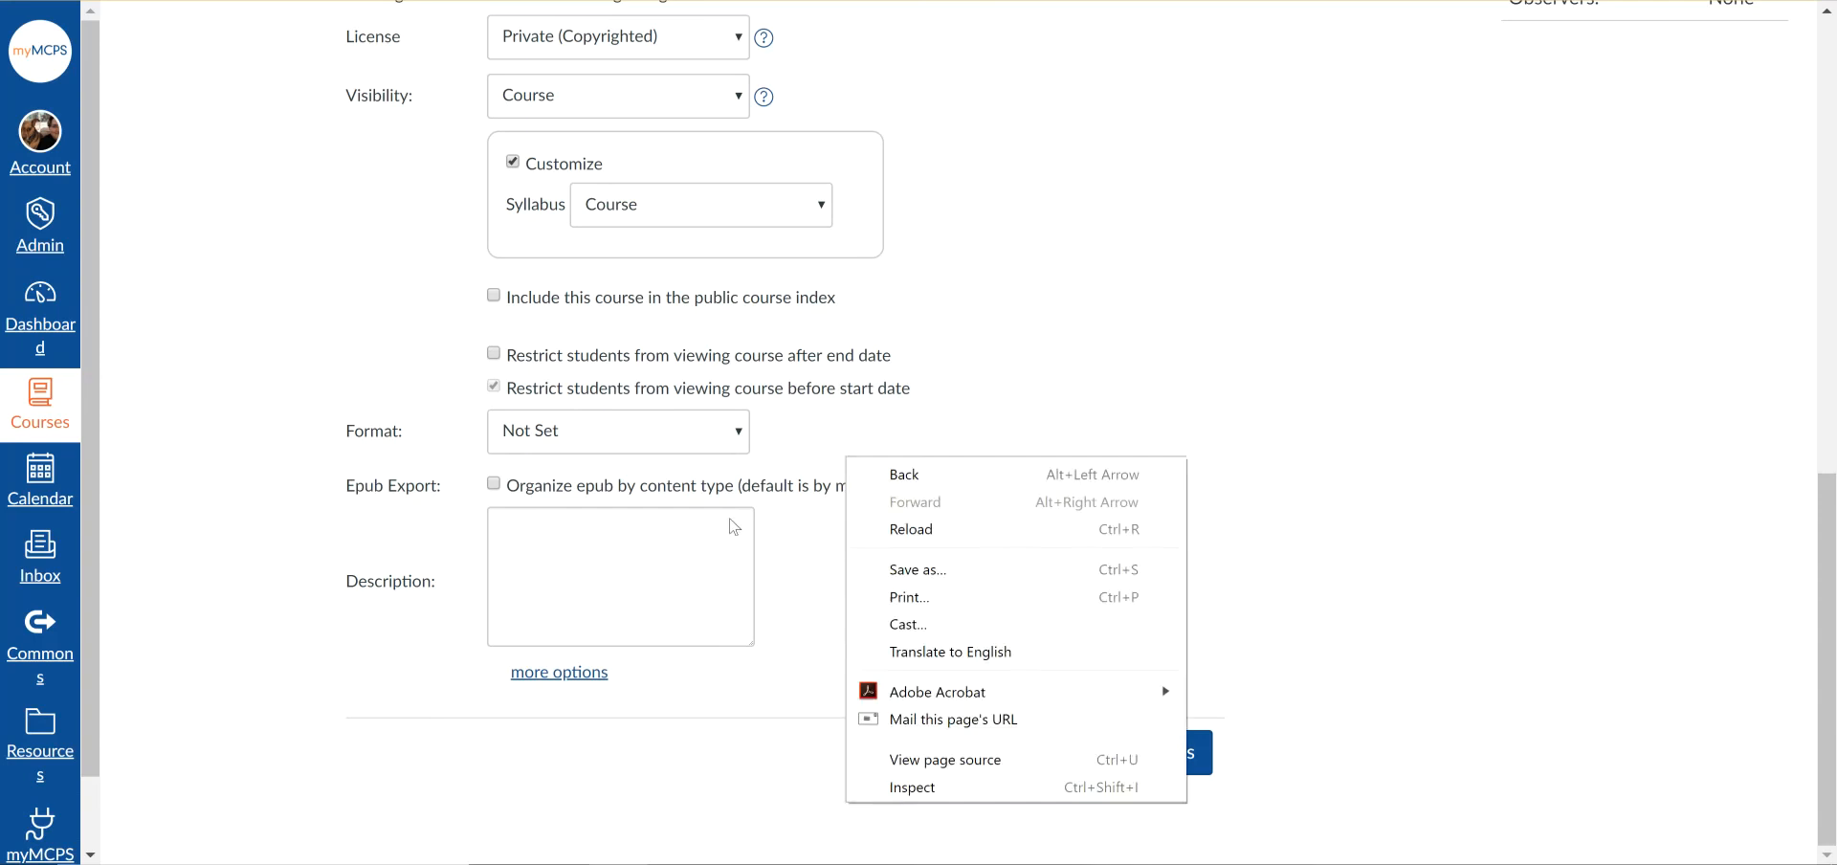
Step: Describe the course as a place for the CTE department to share important documents
{"action": "type", "text": "This is a classroom for"}
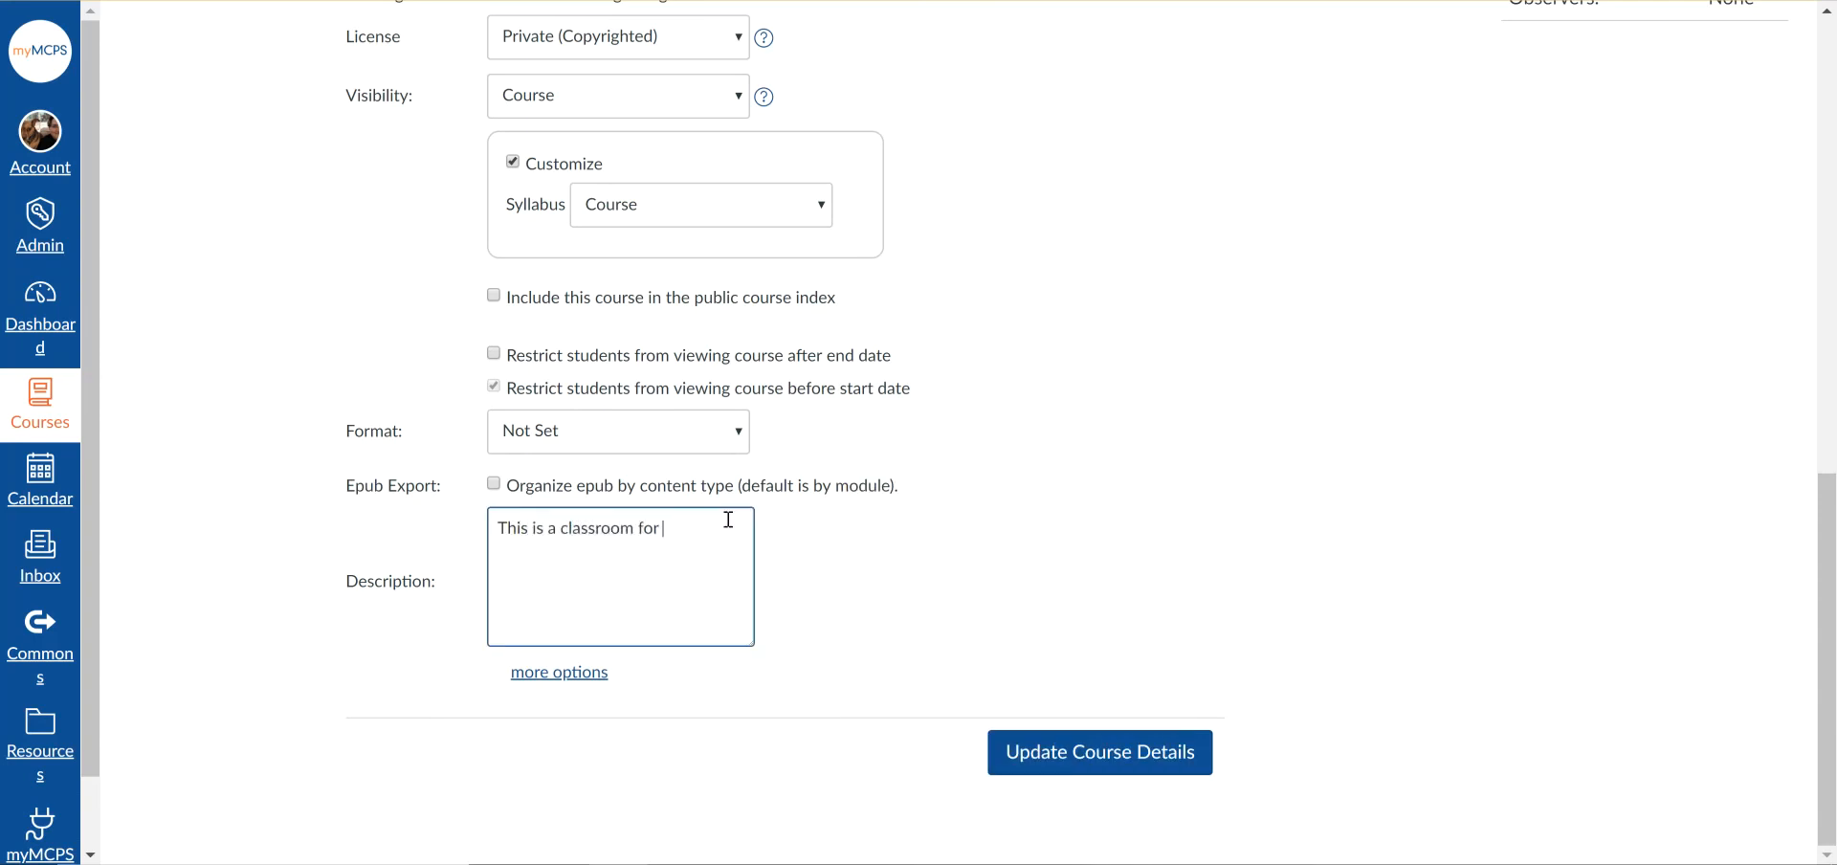
{"action": "type", "text": "the CTE department to"}
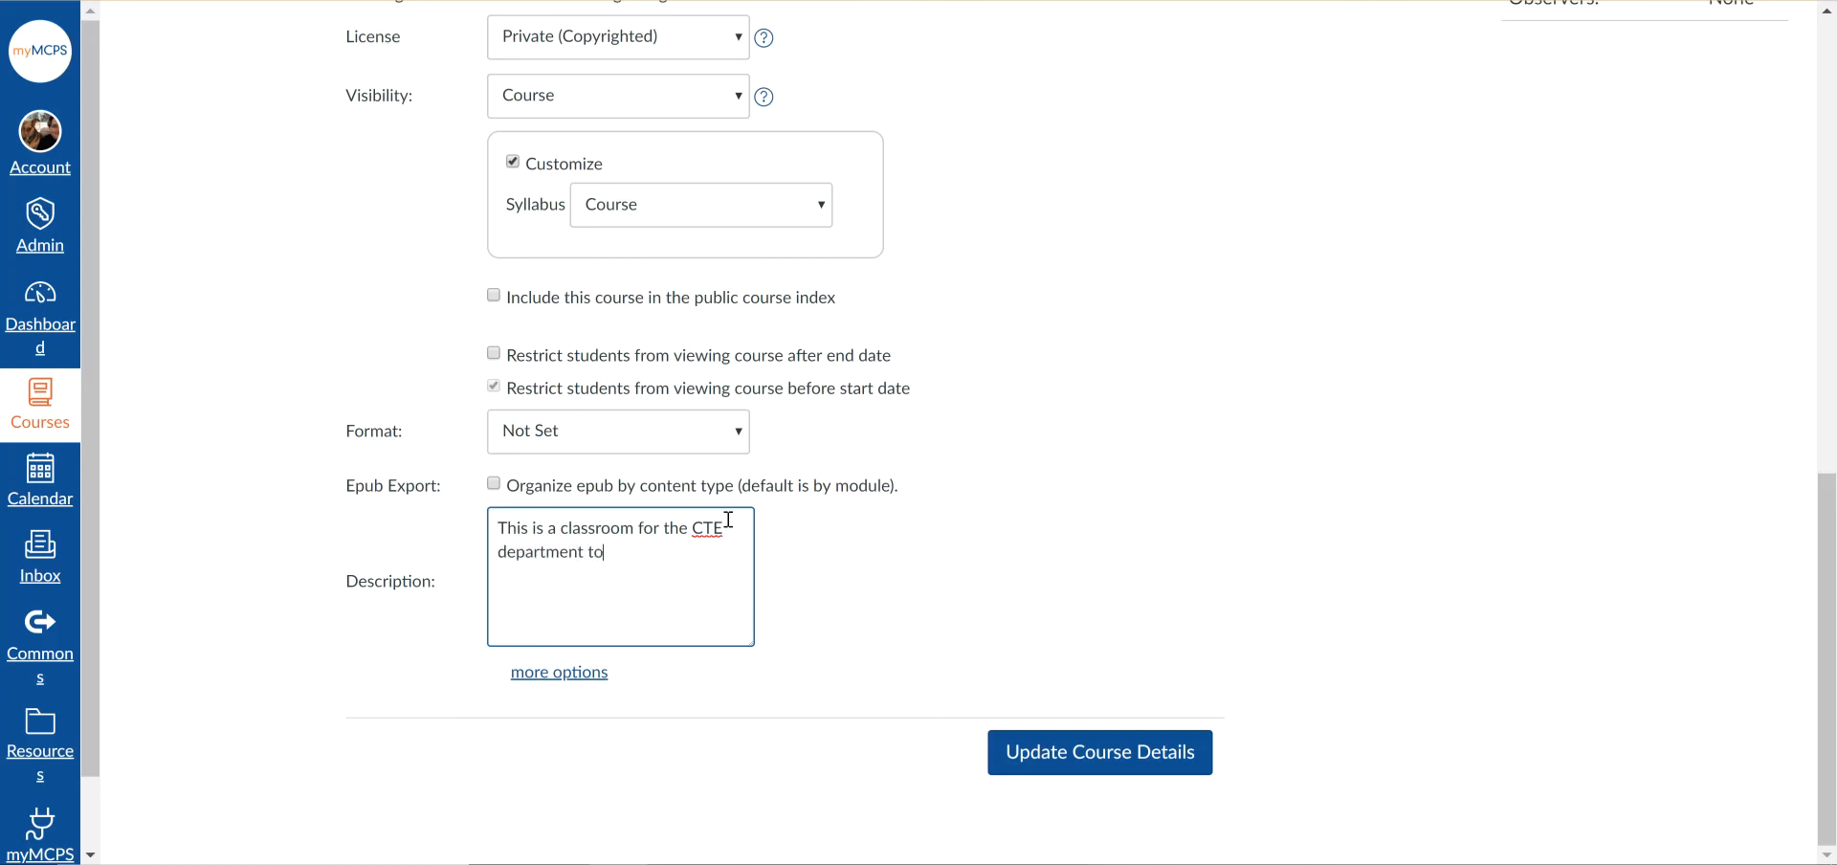
{"action": "type", "text": "share important doc"}
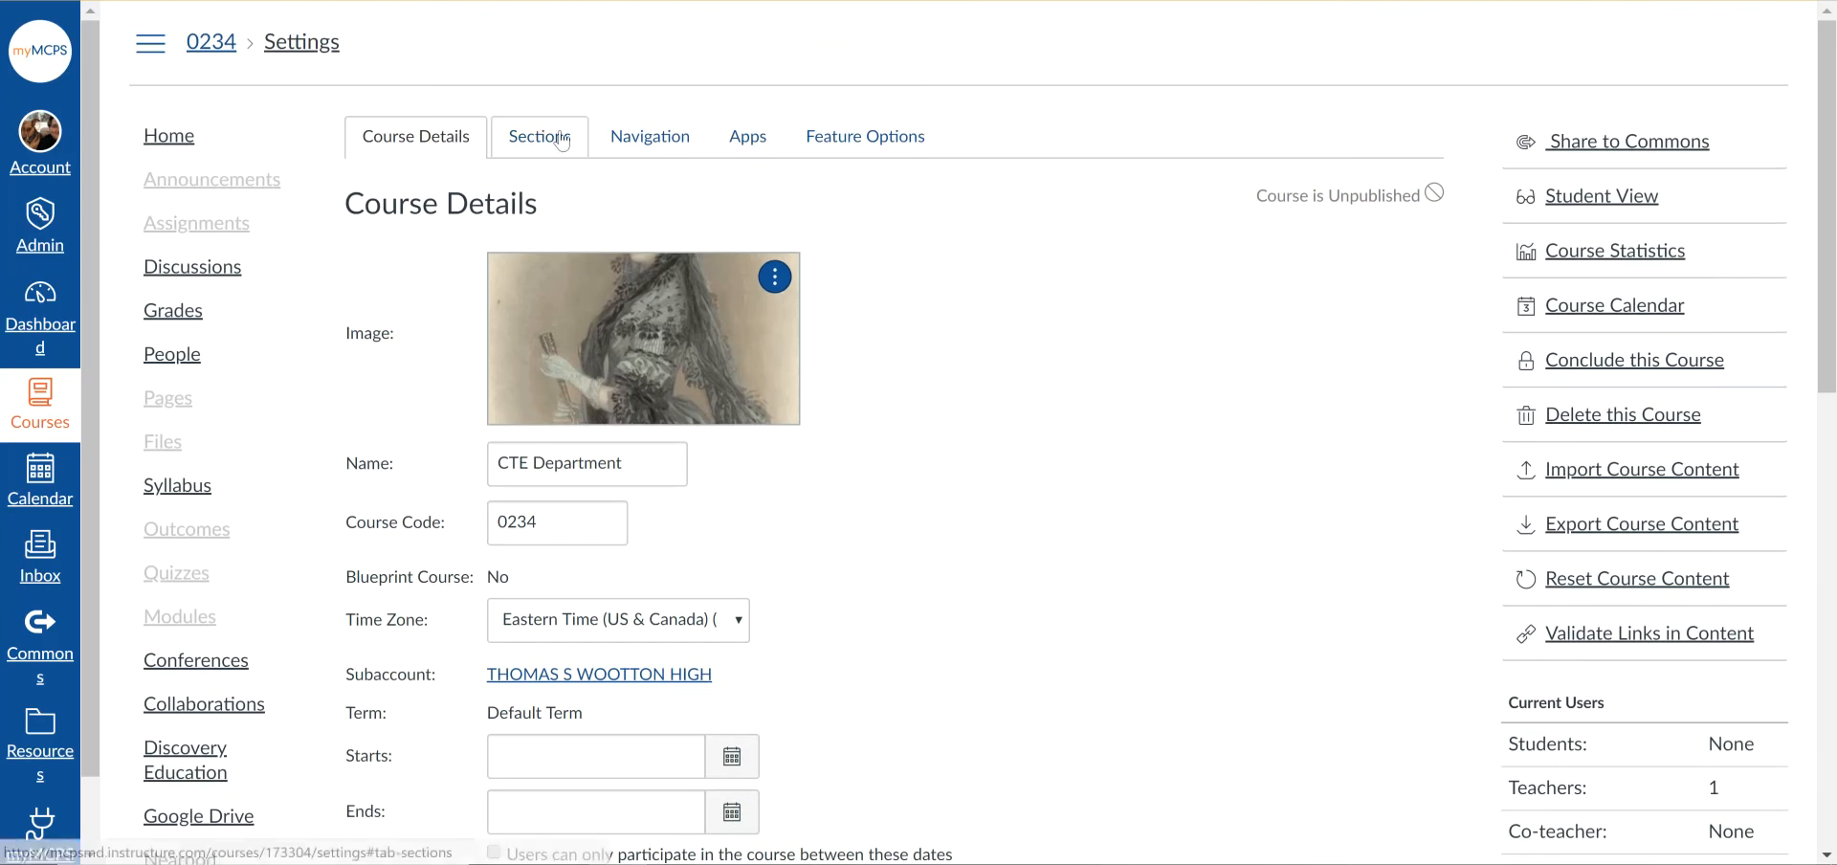
Step: Check the Sections tab, then browse the Navigation tab's list of course menu items
{"action": "left_click", "coordinate": [539, 136]}
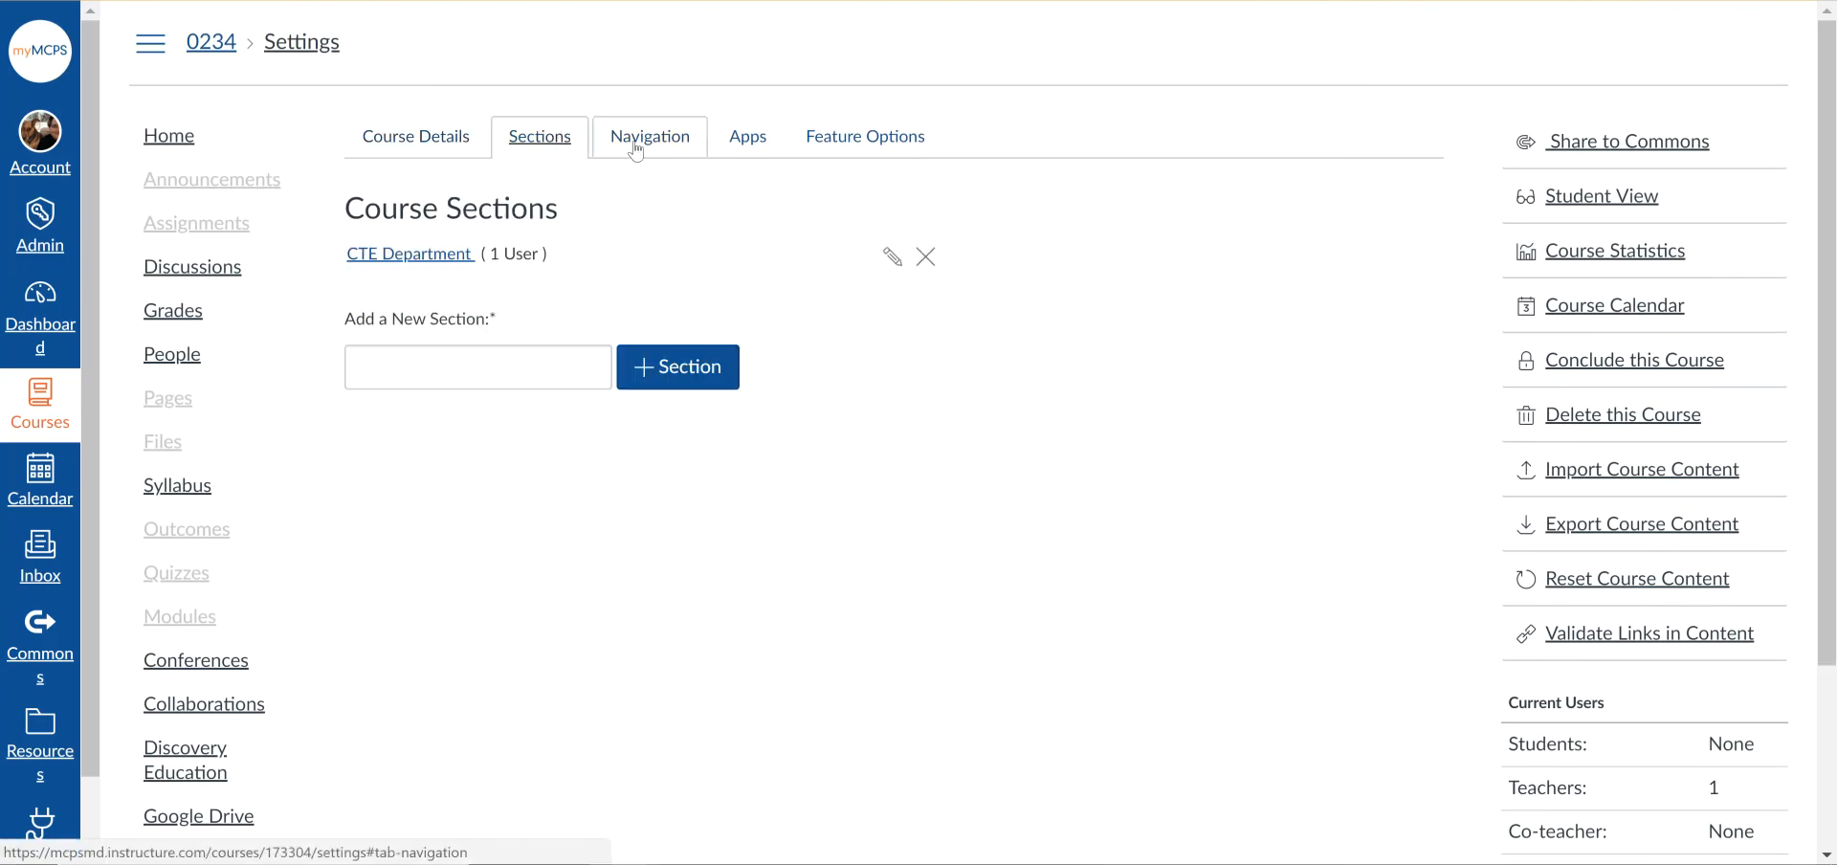
{"action": "left_click", "coordinate": [648, 136]}
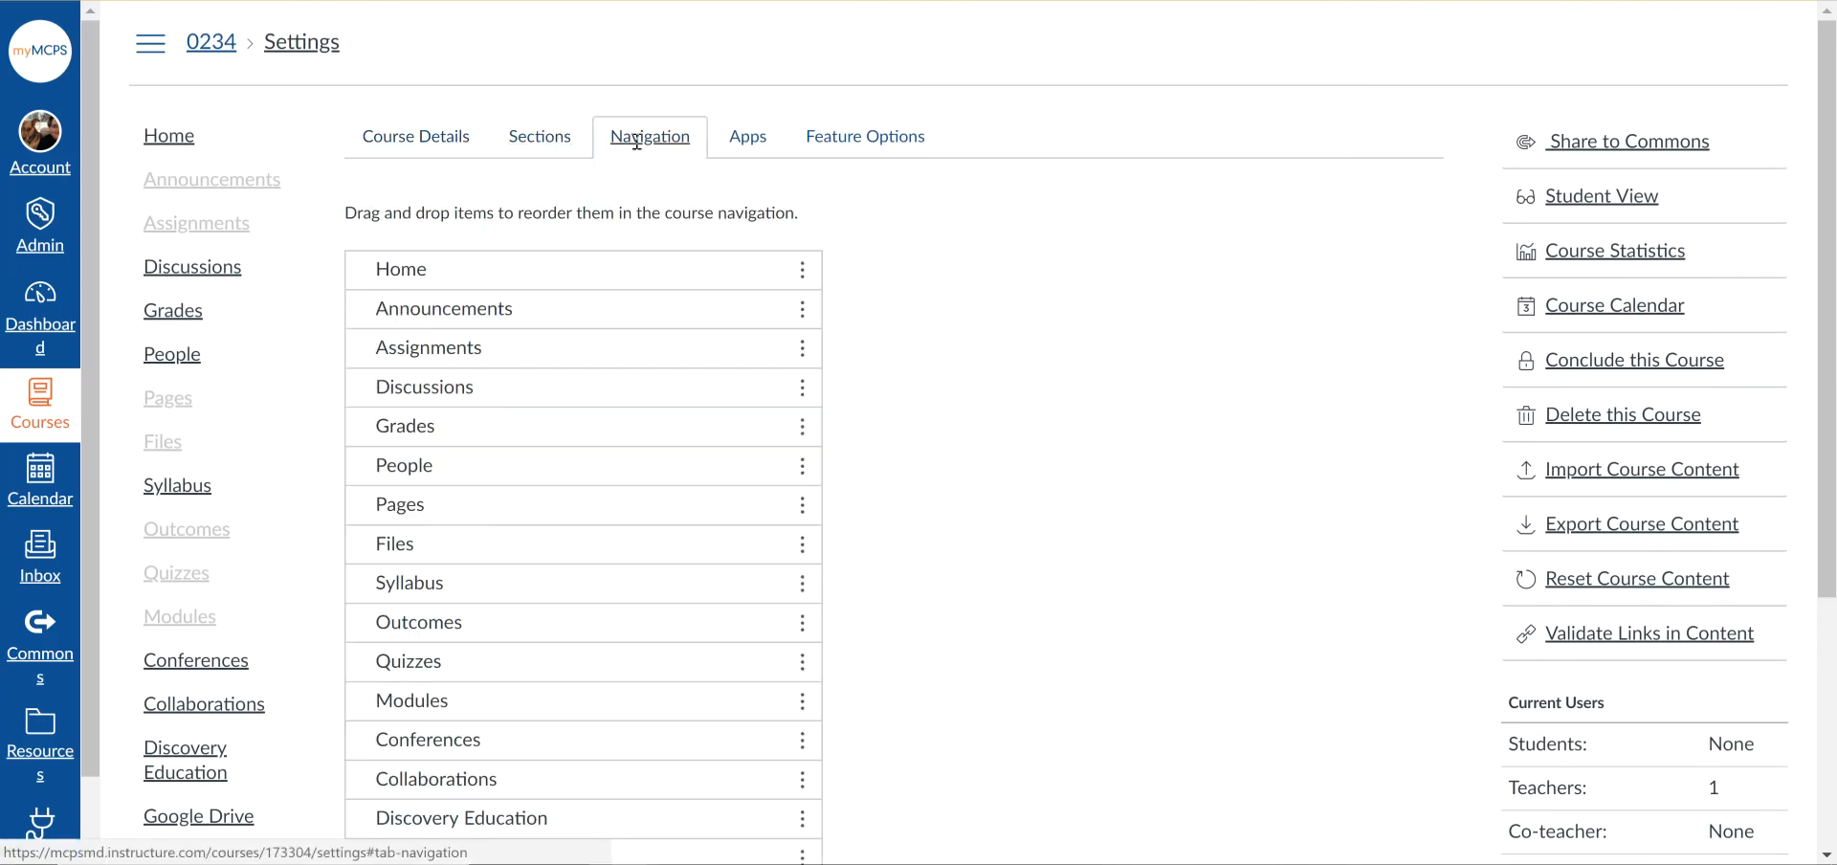
{"action": "scroll", "scroll_direction": "down", "scroll_amount": 3}
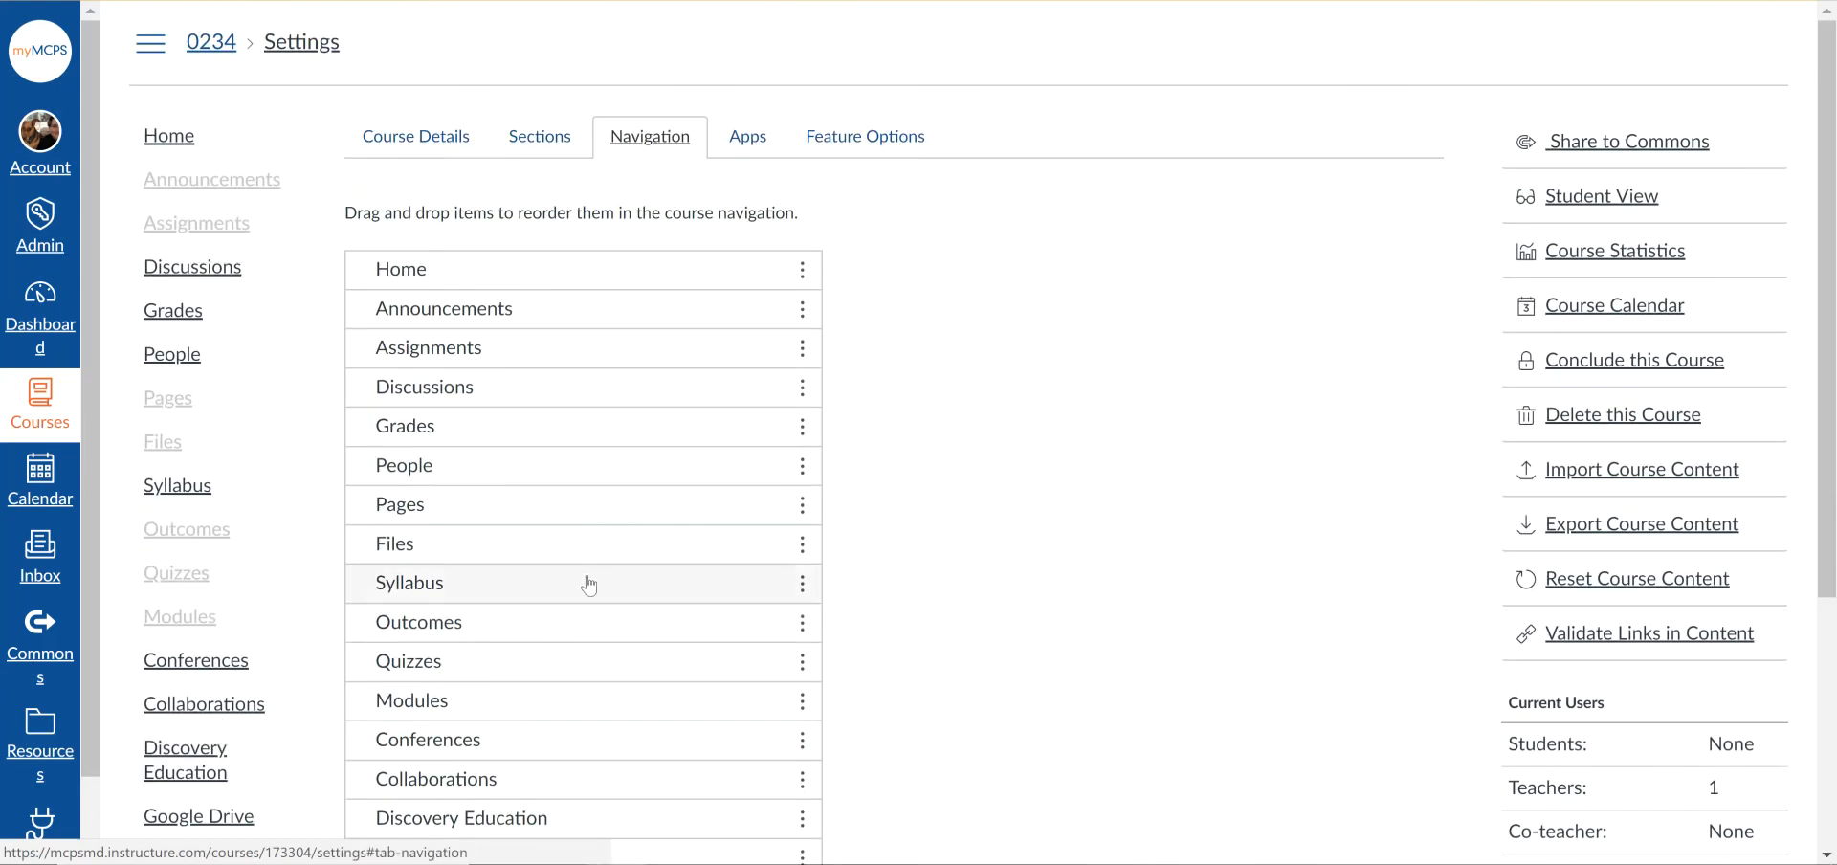
{"action": "scroll", "scroll_direction": "down", "scroll_amount": 3}
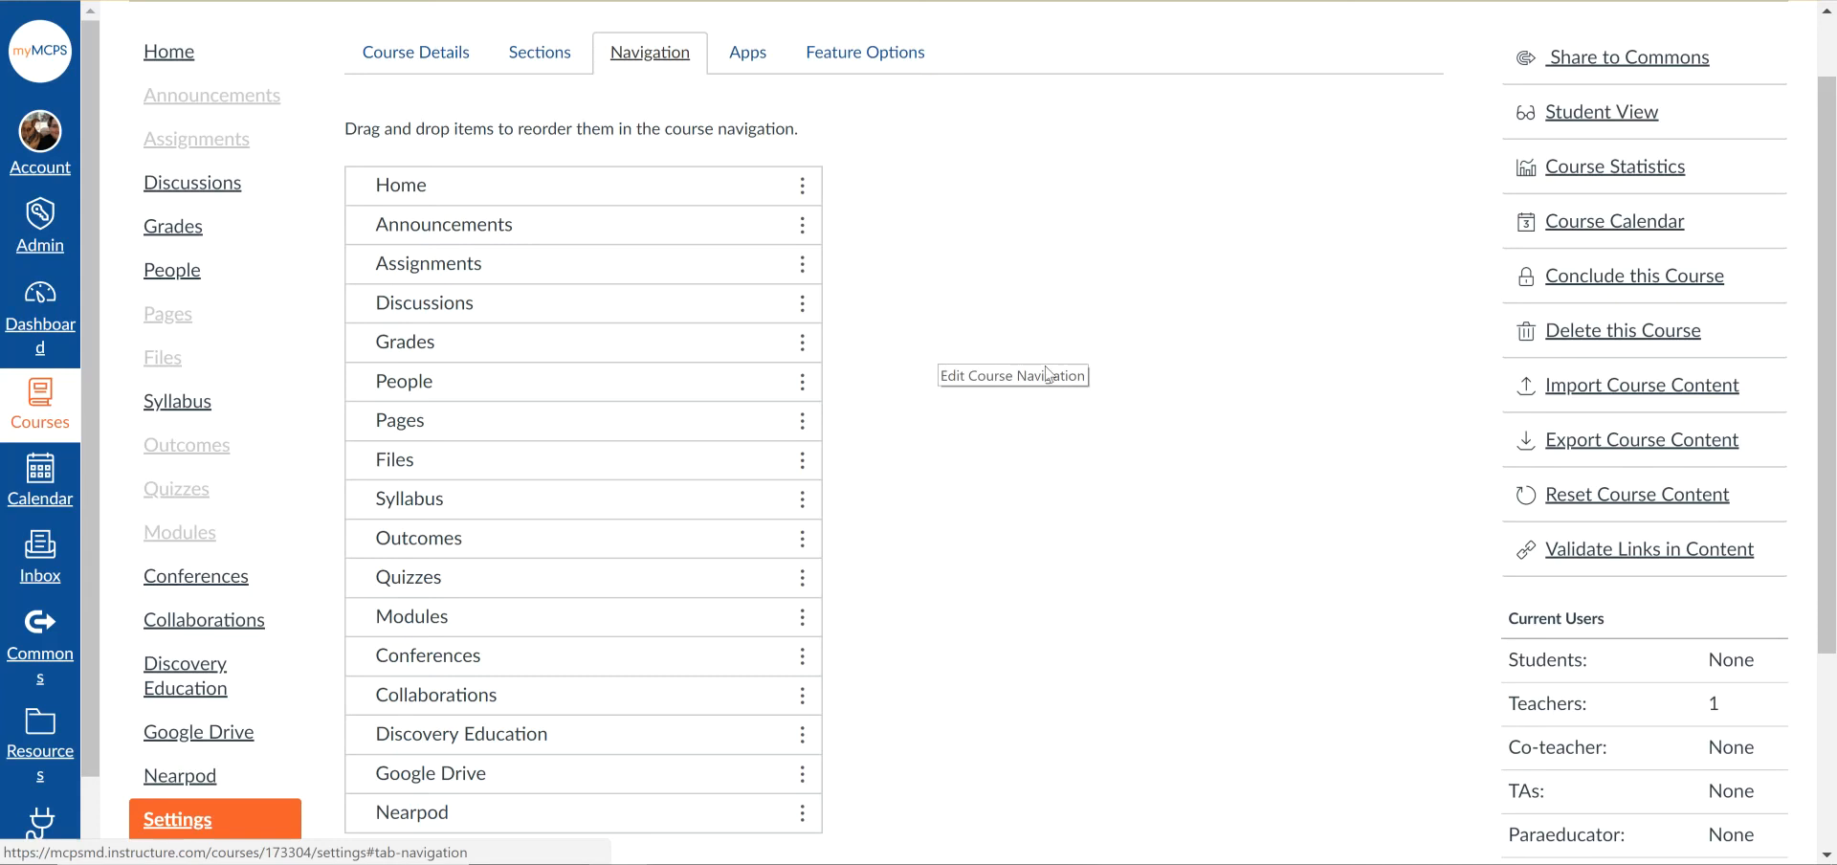
Step: Disable the Grades link so students no longer see it in navigation
{"action": "scroll", "scroll_direction": "down", "scroll_amount": 3}
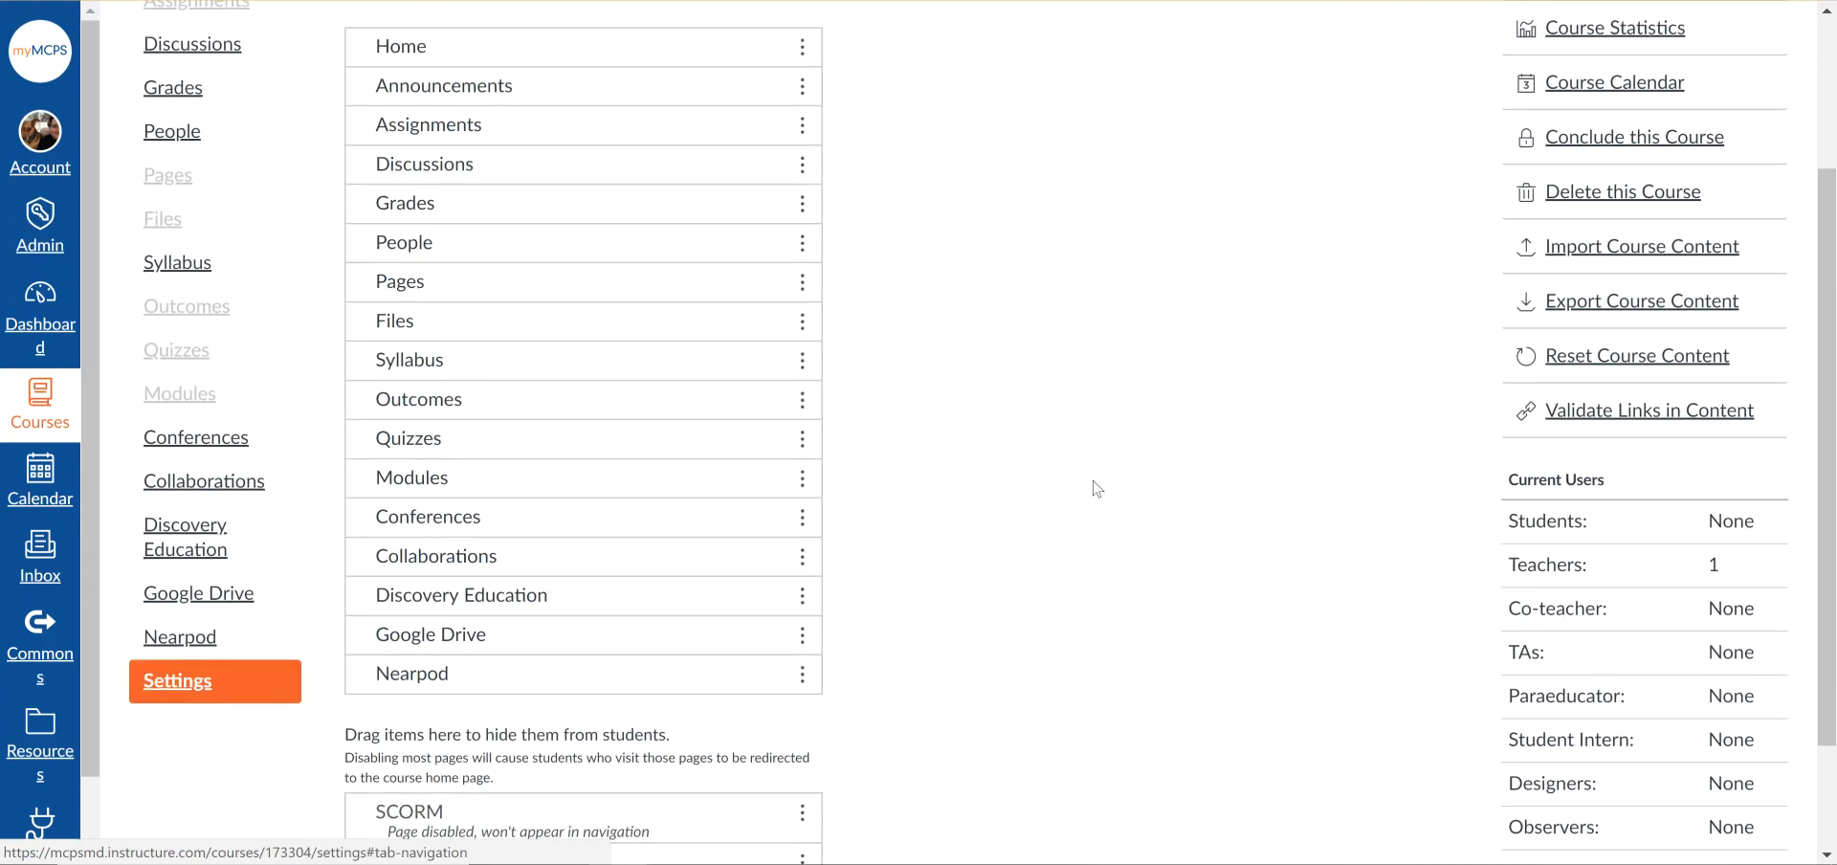
{"action": "mouse_move", "coordinate": [480, 209]}
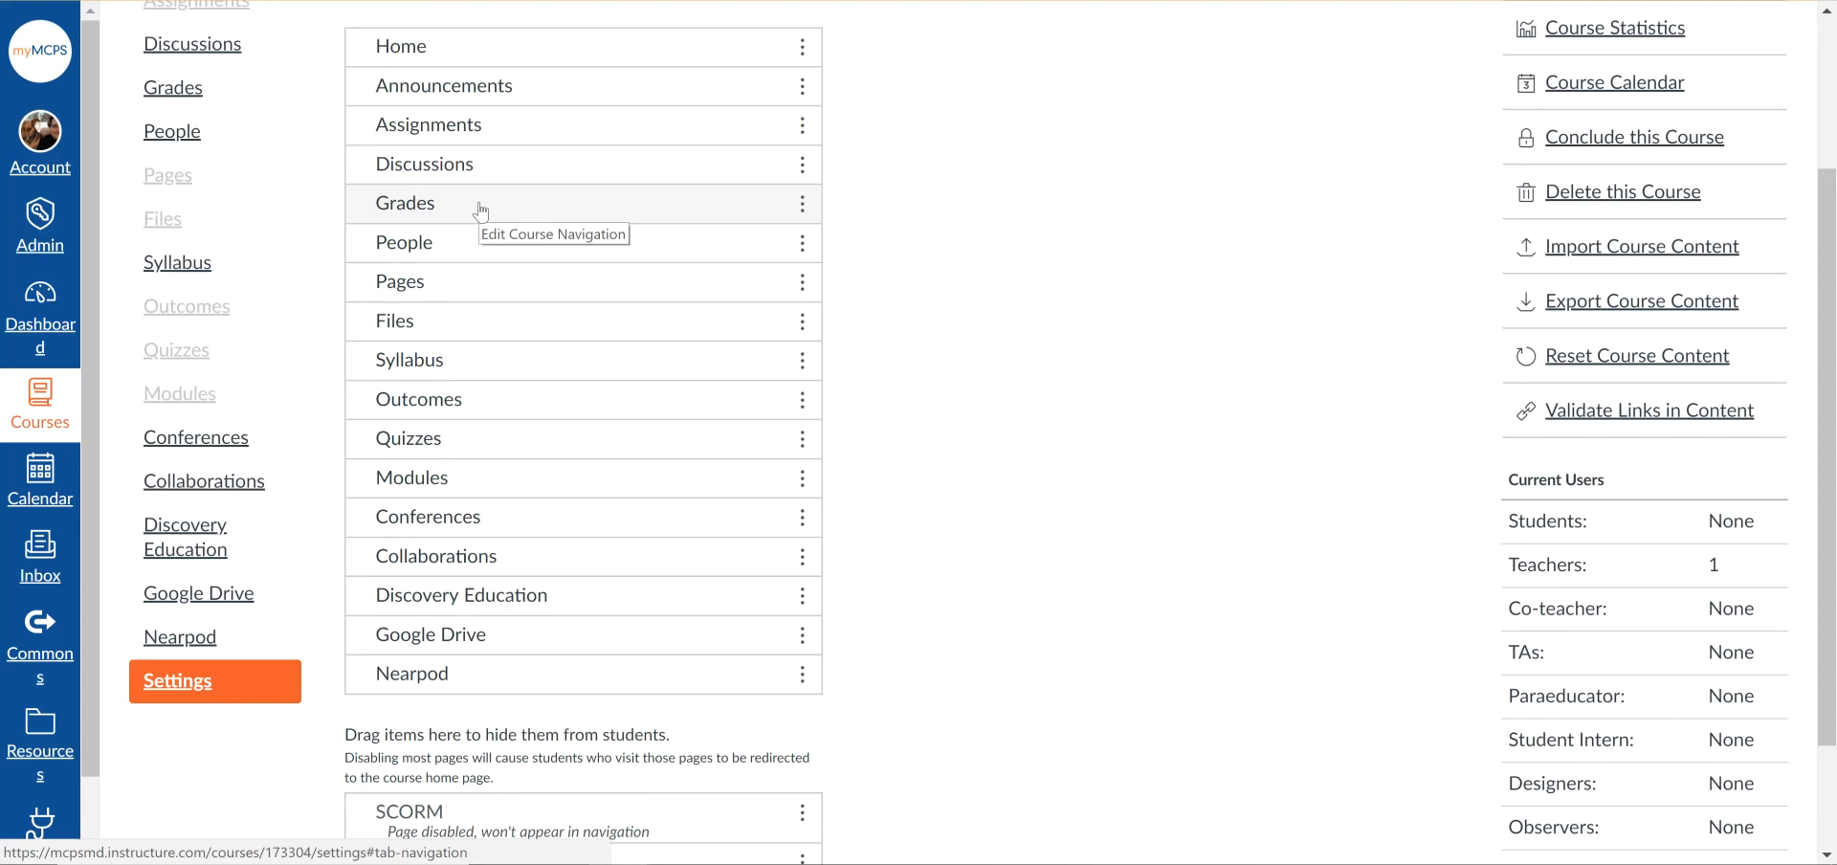
{"action": "mouse_move", "coordinate": [724, 203]}
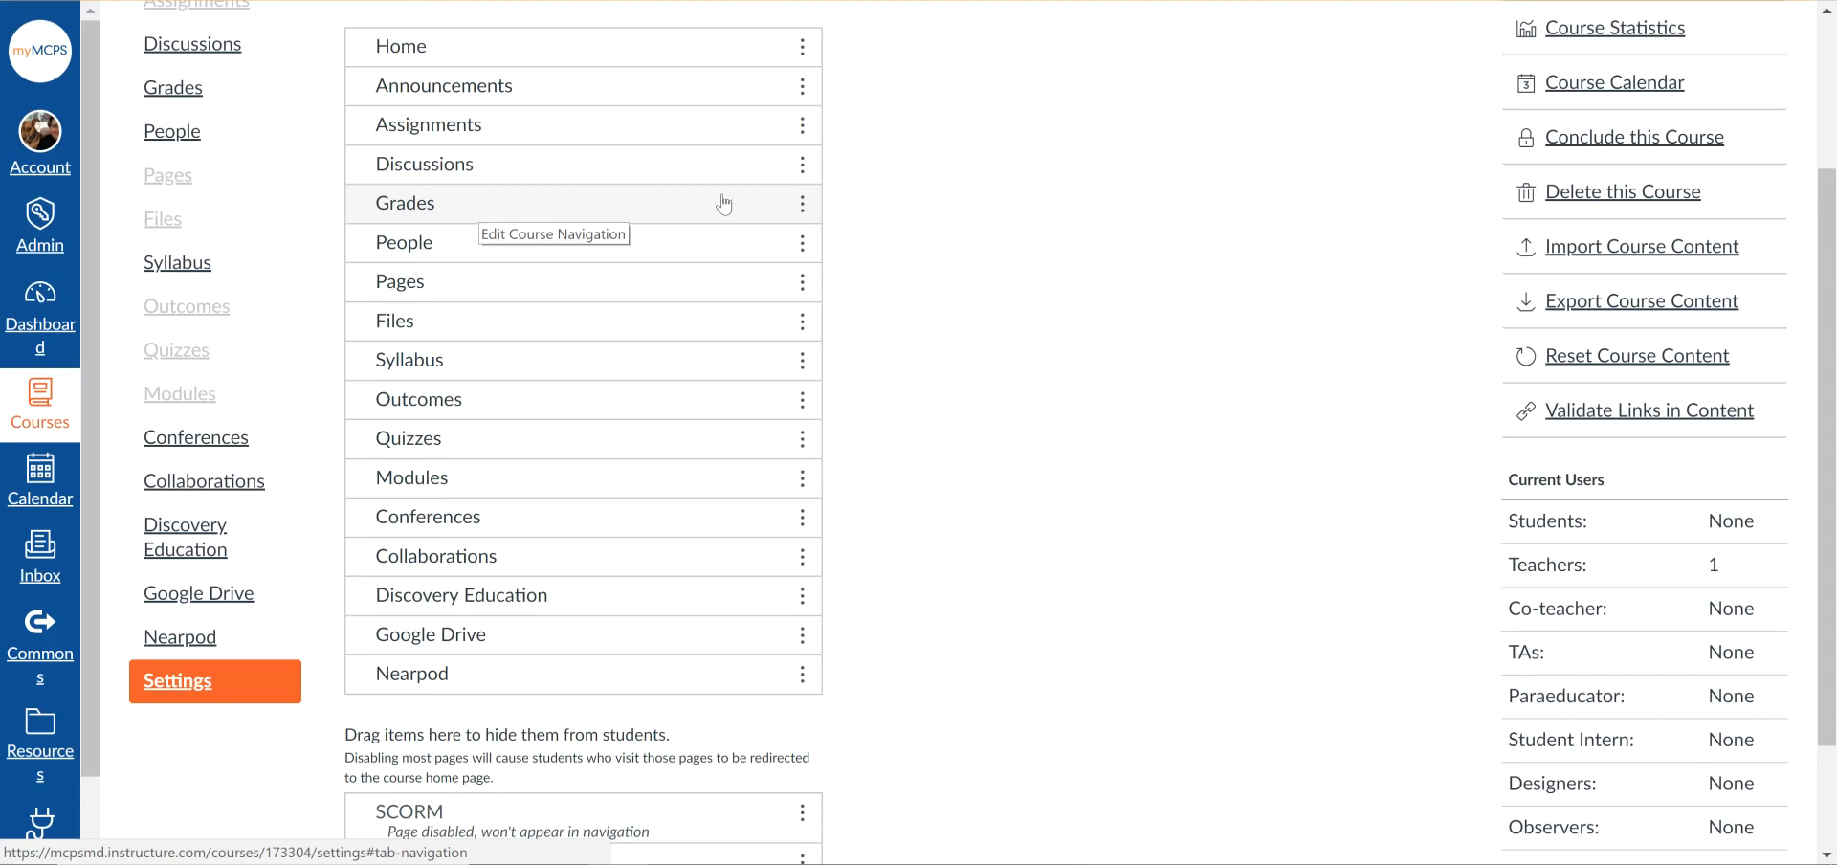
{"action": "left_click", "coordinate": [802, 203]}
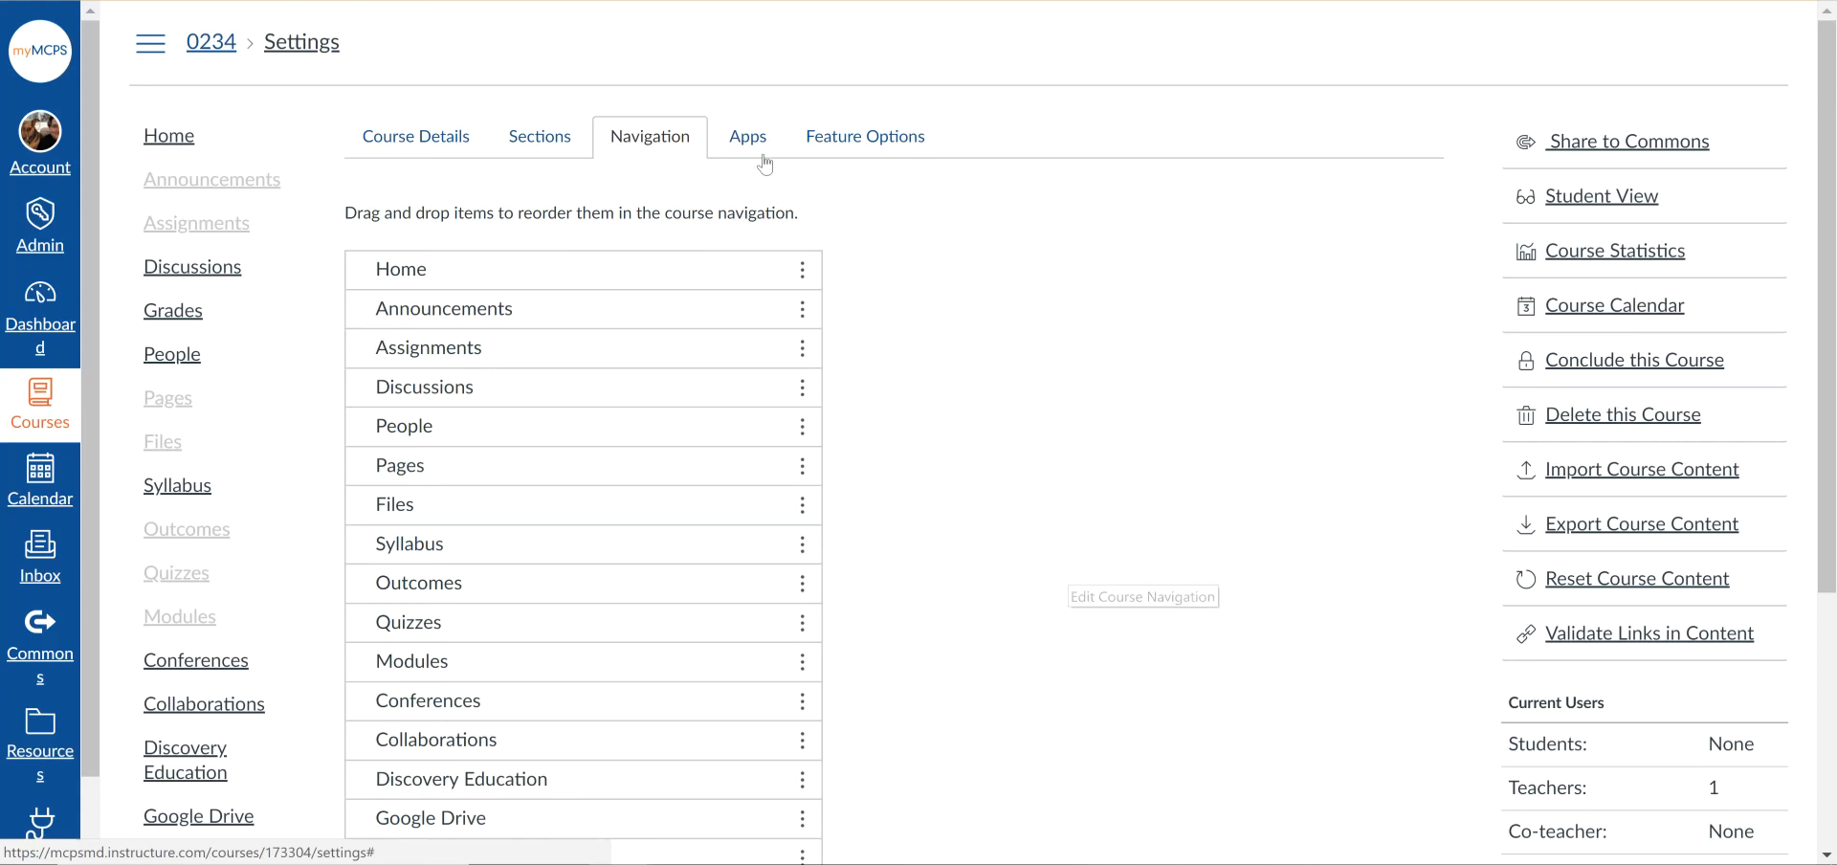
Step: Scroll through the course's external Apps list and back up
{"action": "left_click", "coordinate": [746, 135]}
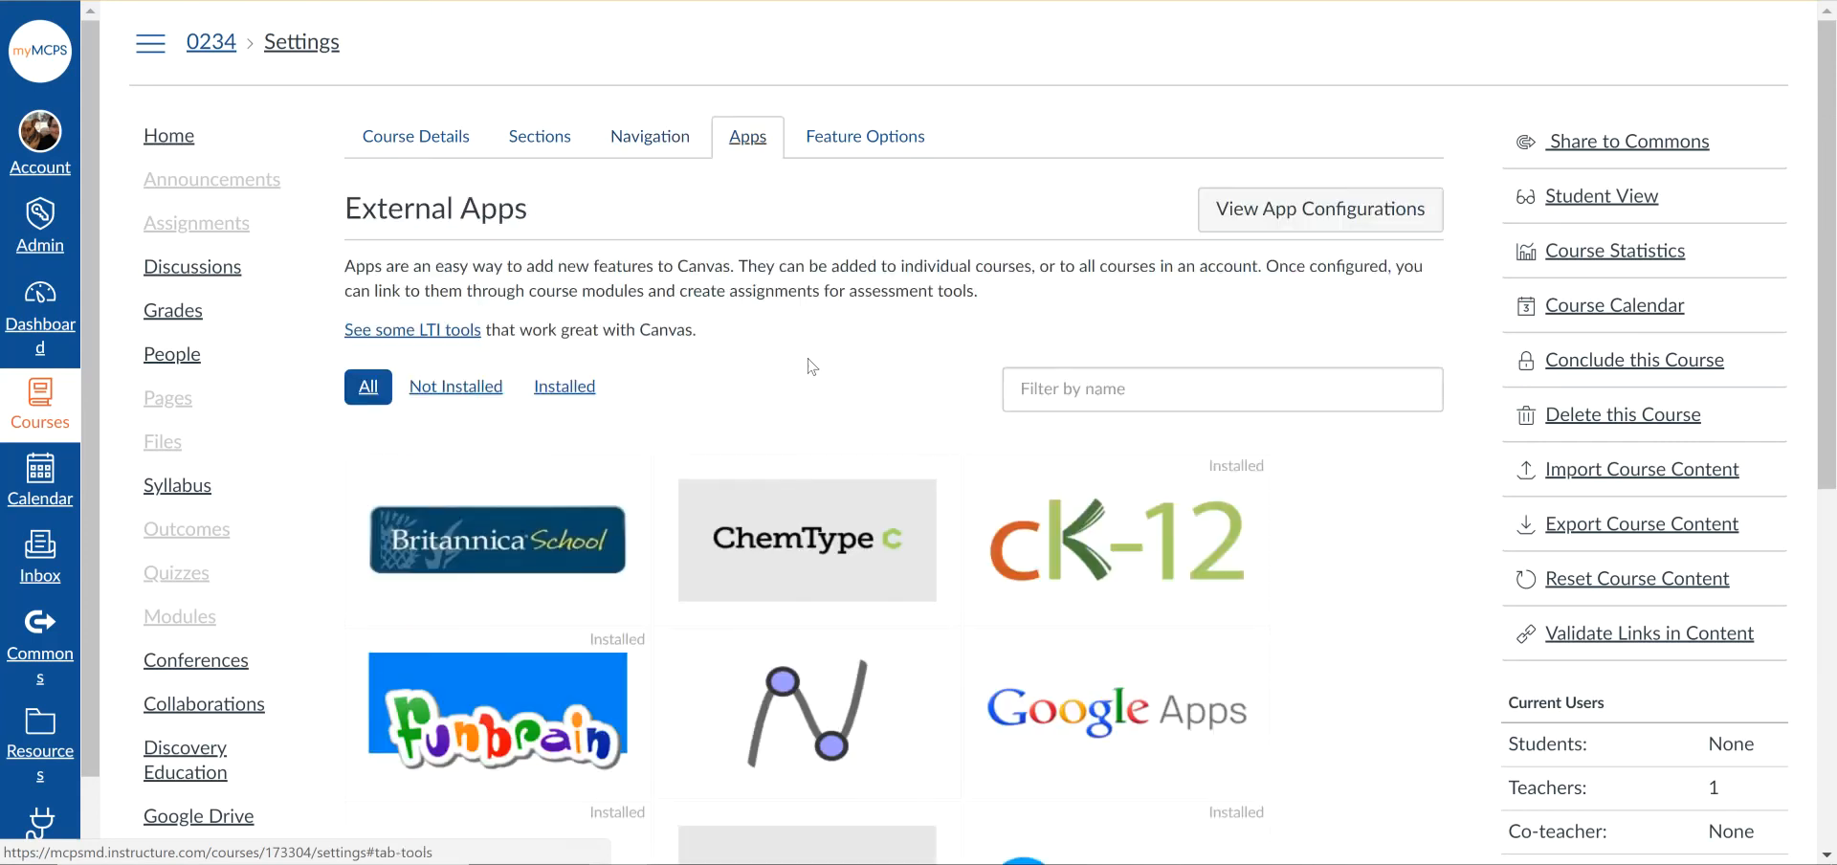
{"action": "scroll", "scroll_direction": "down", "scroll_amount": 3}
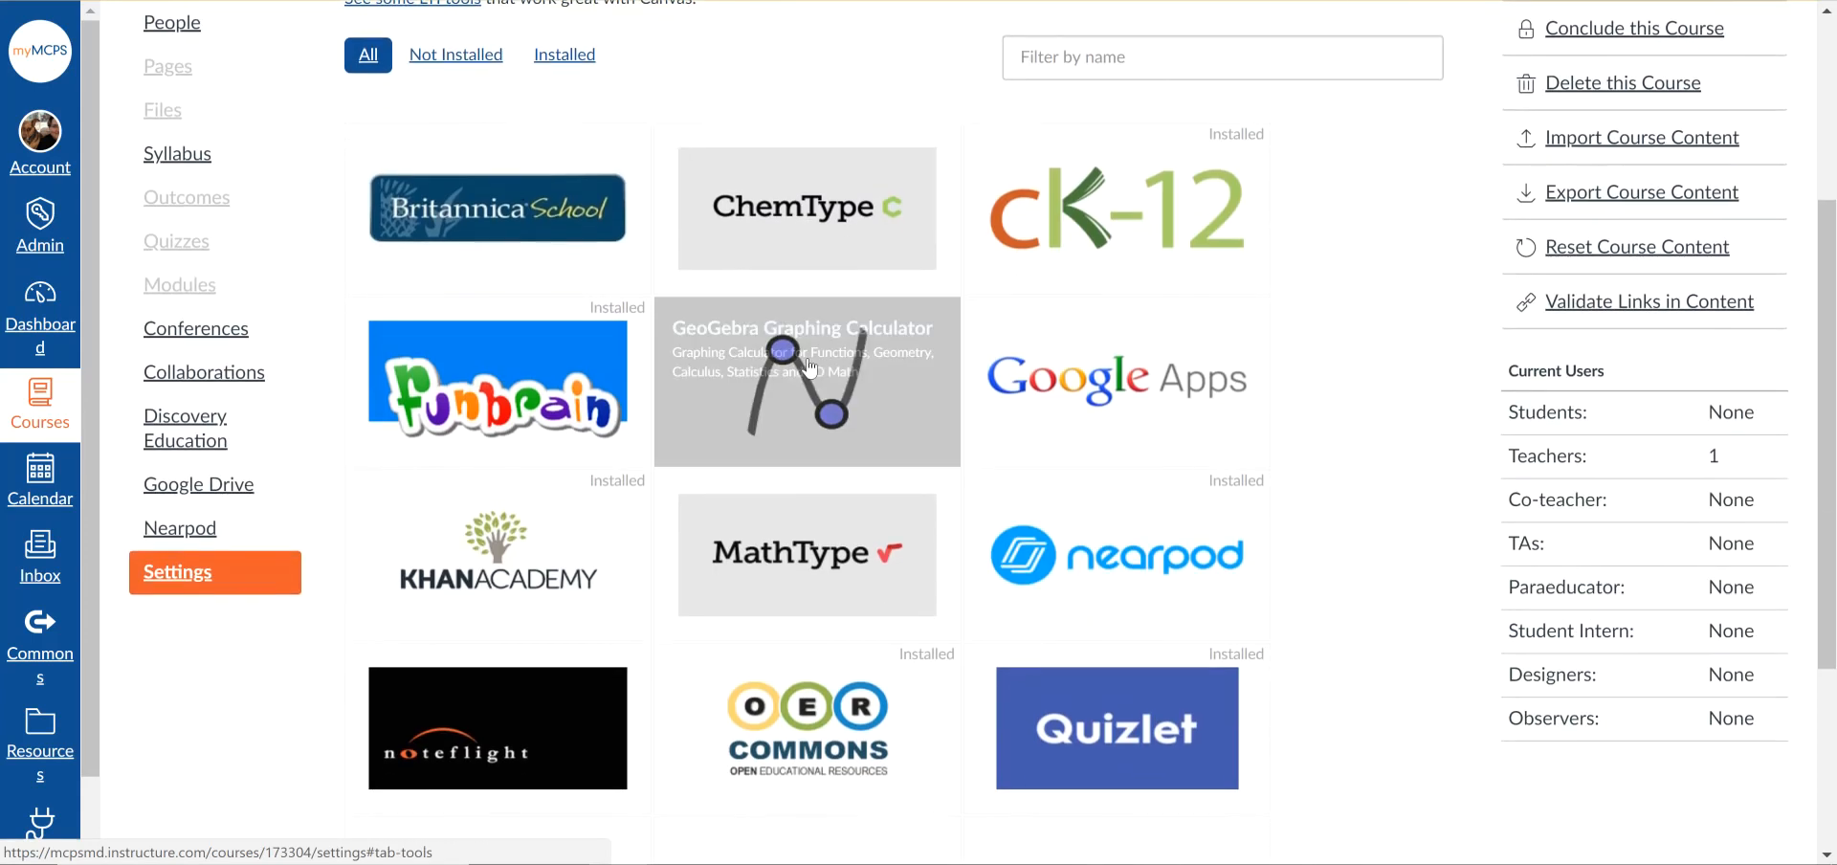
{"action": "scroll", "scroll_direction": "up", "scroll_amount": 3}
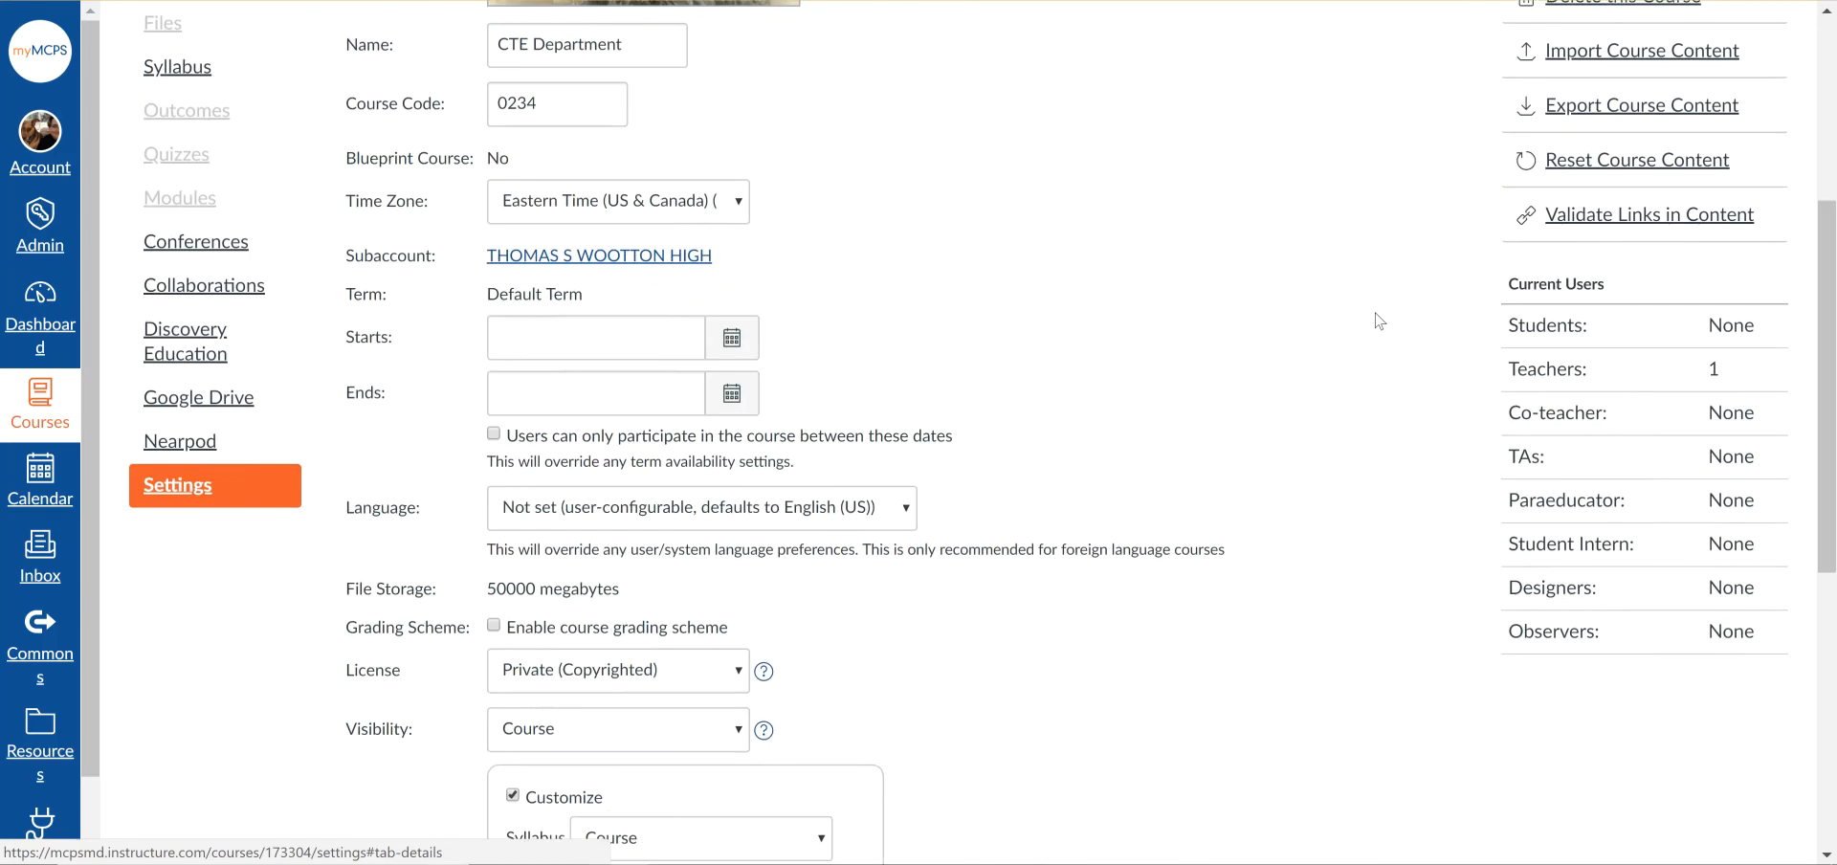
Step: Save the course image and description with Update Course Details
{"action": "scroll", "scroll_direction": "down", "scroll_amount": 3}
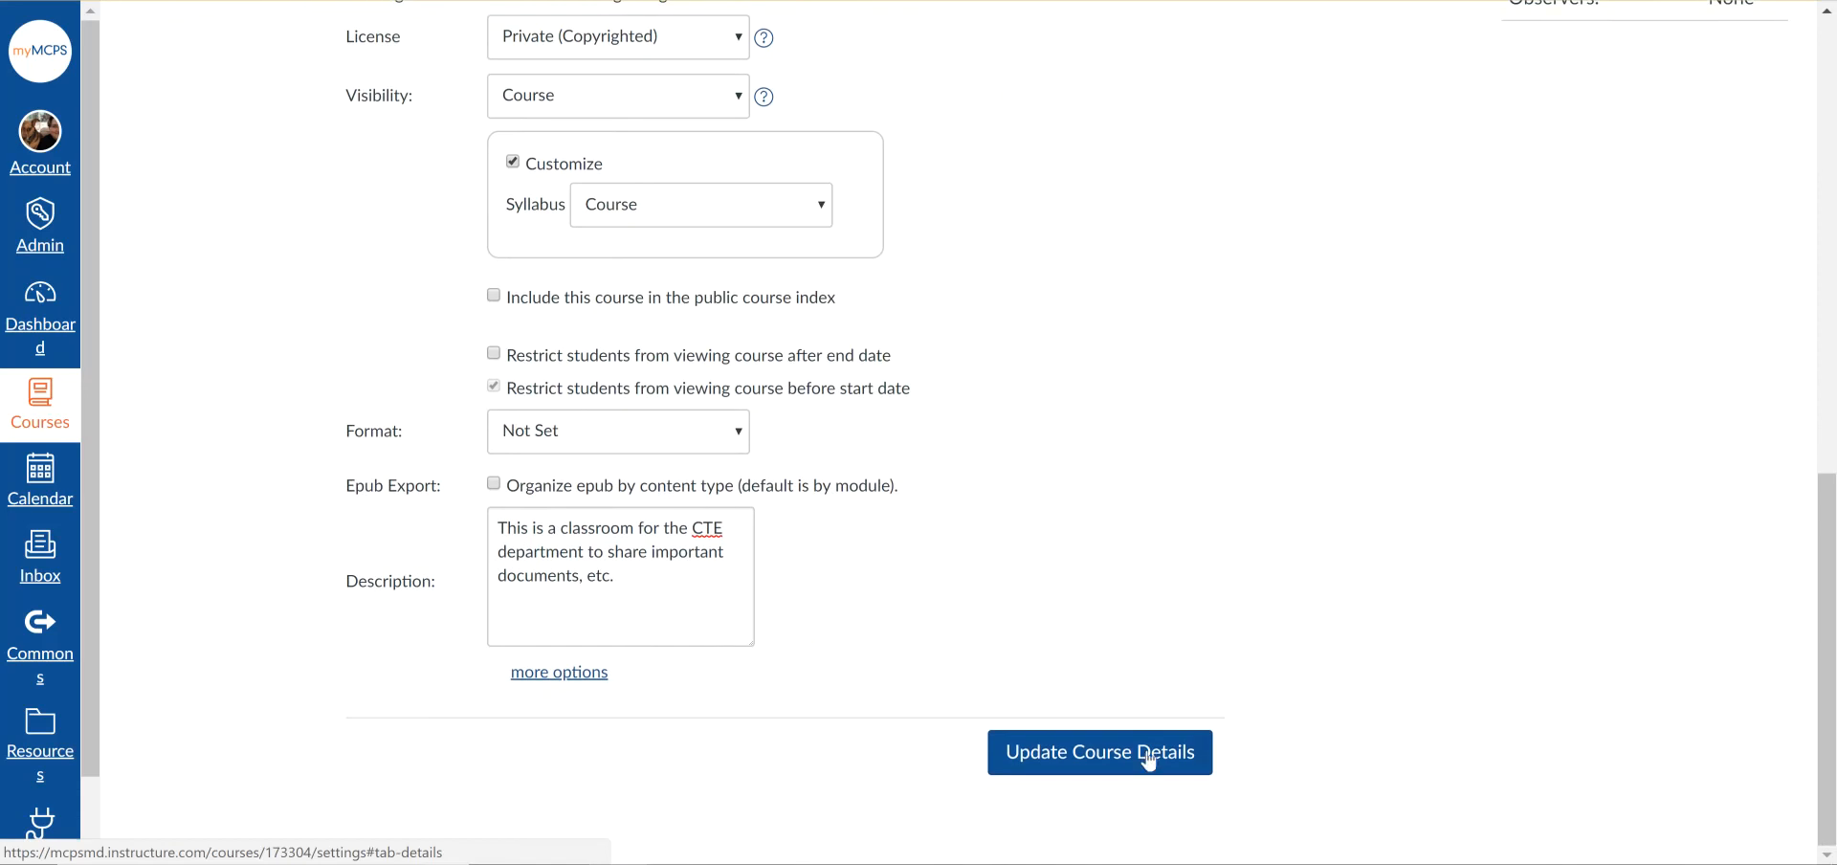
{"action": "left_click", "coordinate": [1099, 751]}
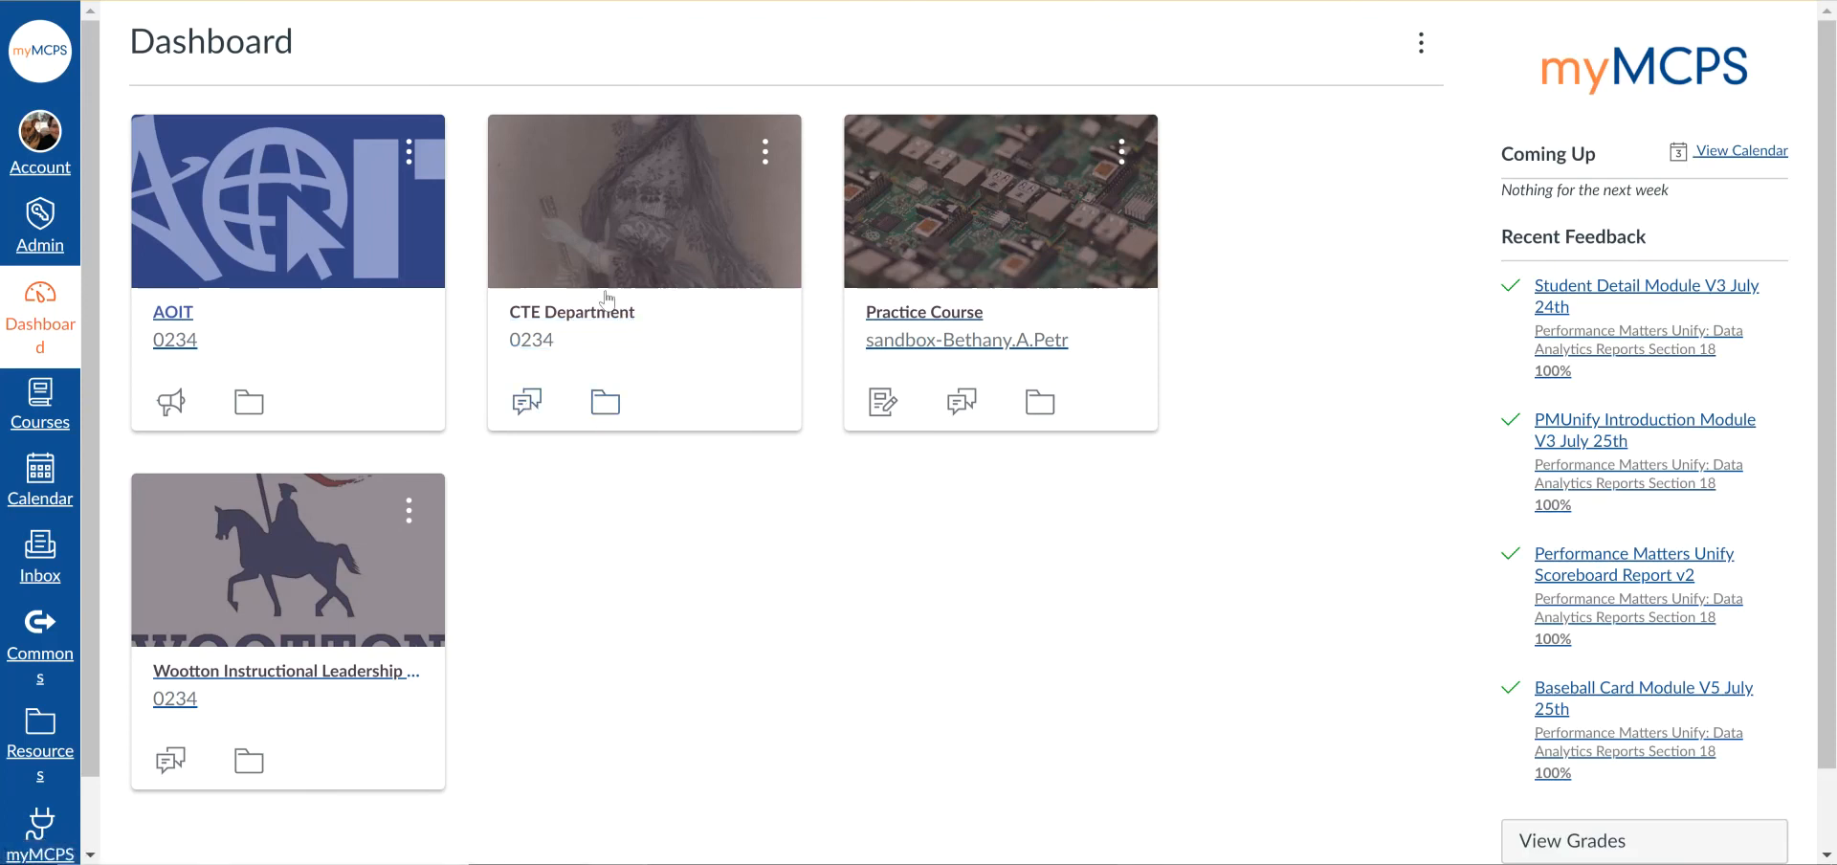
{"action": "mouse_move", "coordinate": [853, 300]}
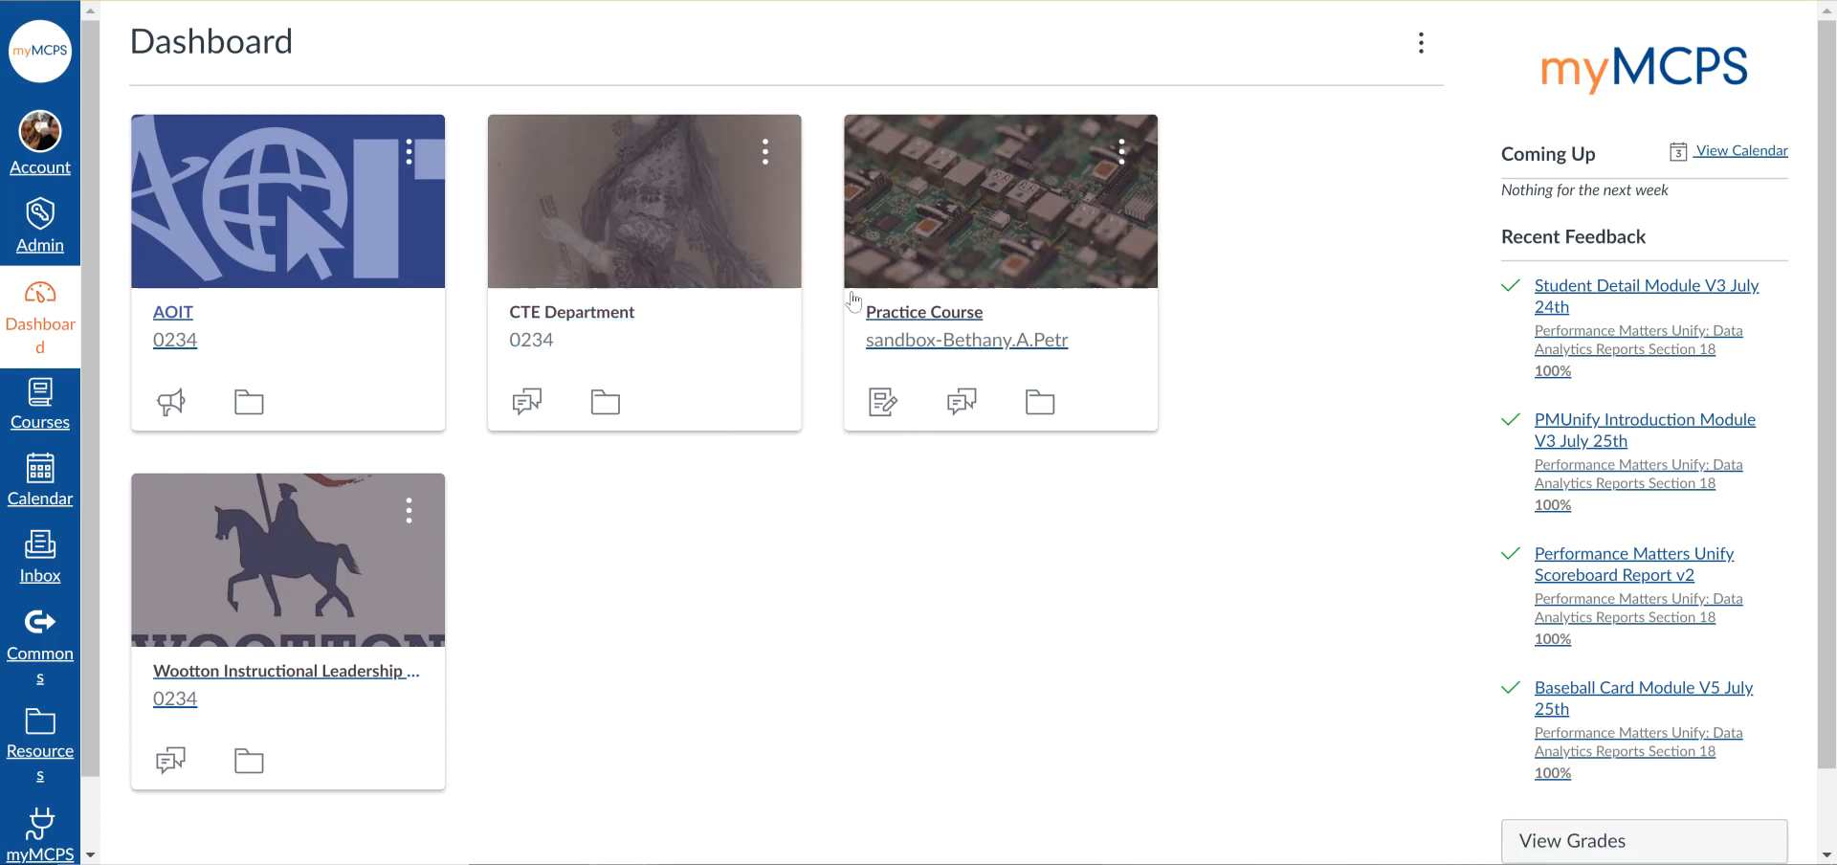